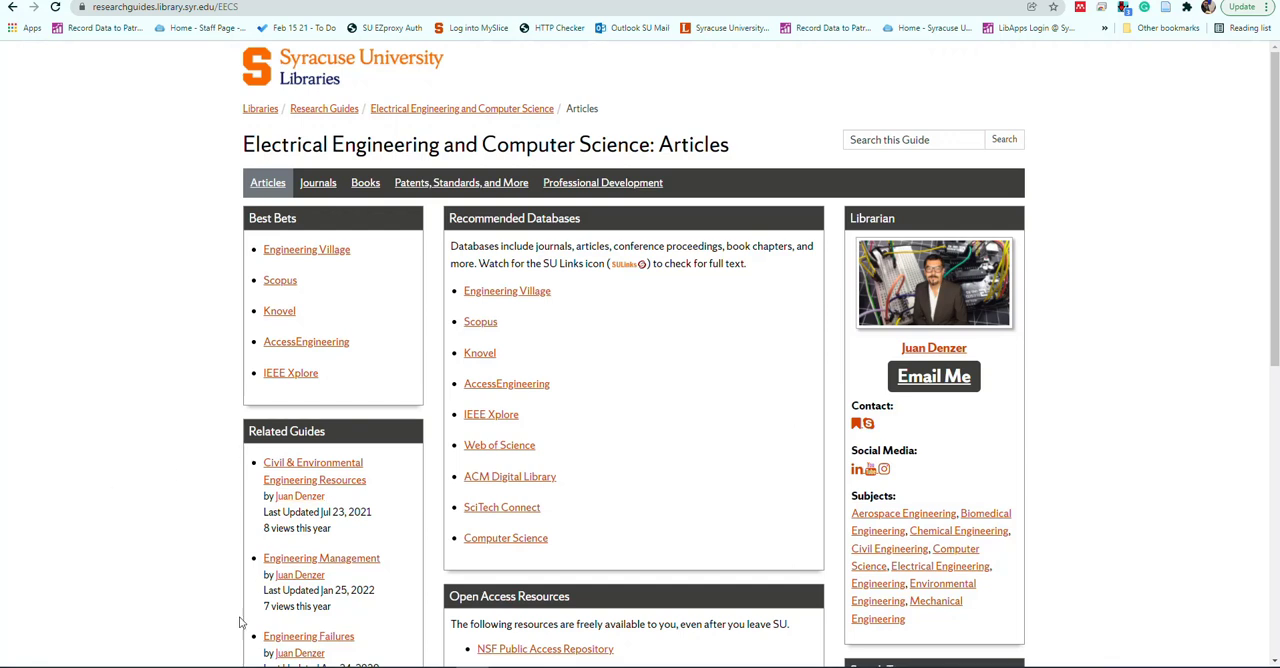
{"action": "mouse_move", "coordinate": [200, 274]}
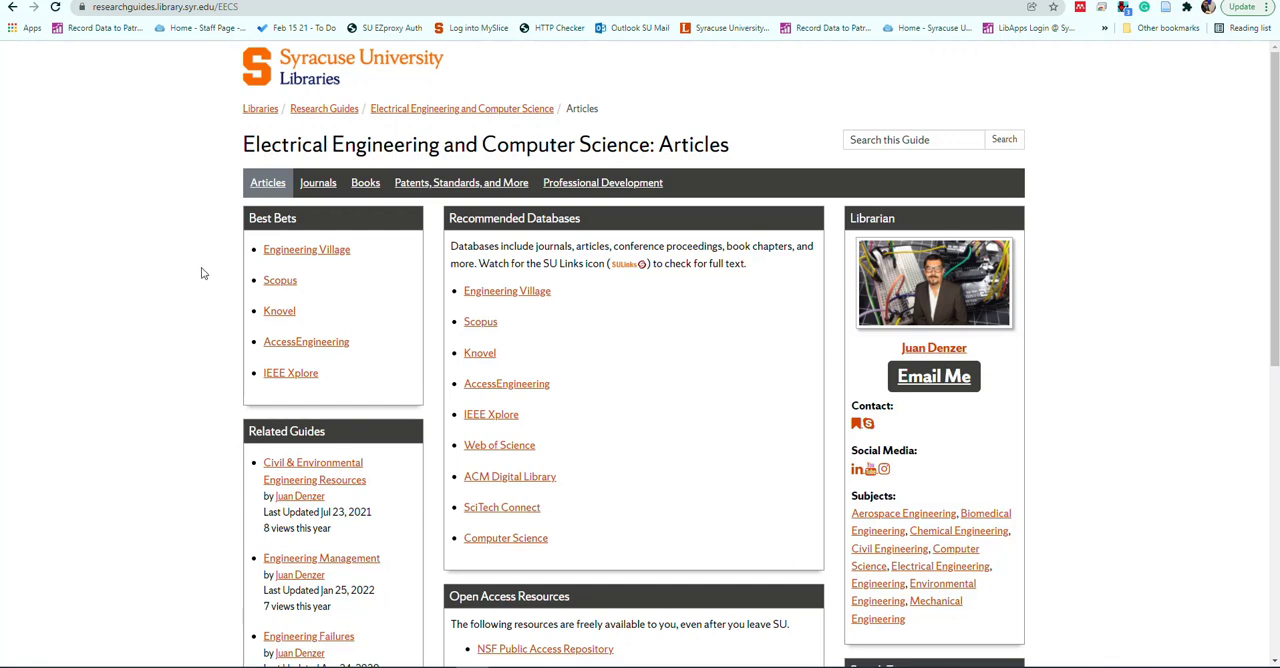
{"action": "mouse_move", "coordinate": [280, 280]}
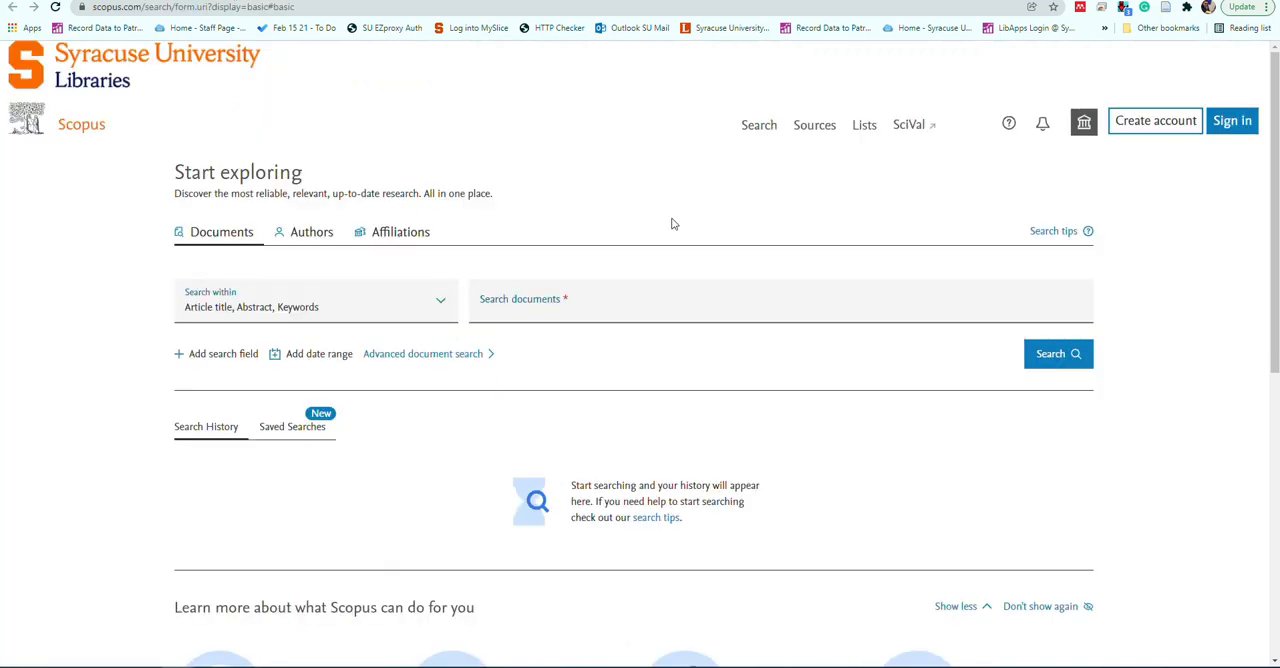
{"action": "mouse_move", "coordinate": [350, 336]}
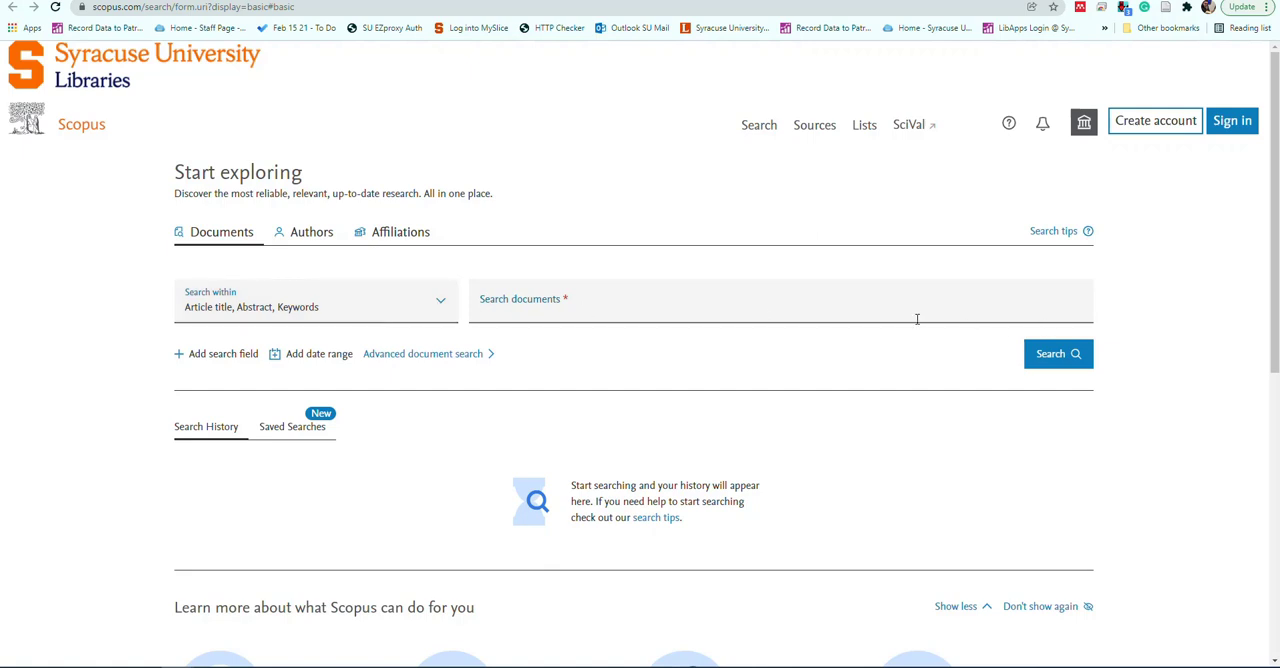
{"action": "mouse_move", "coordinate": [168, 360]}
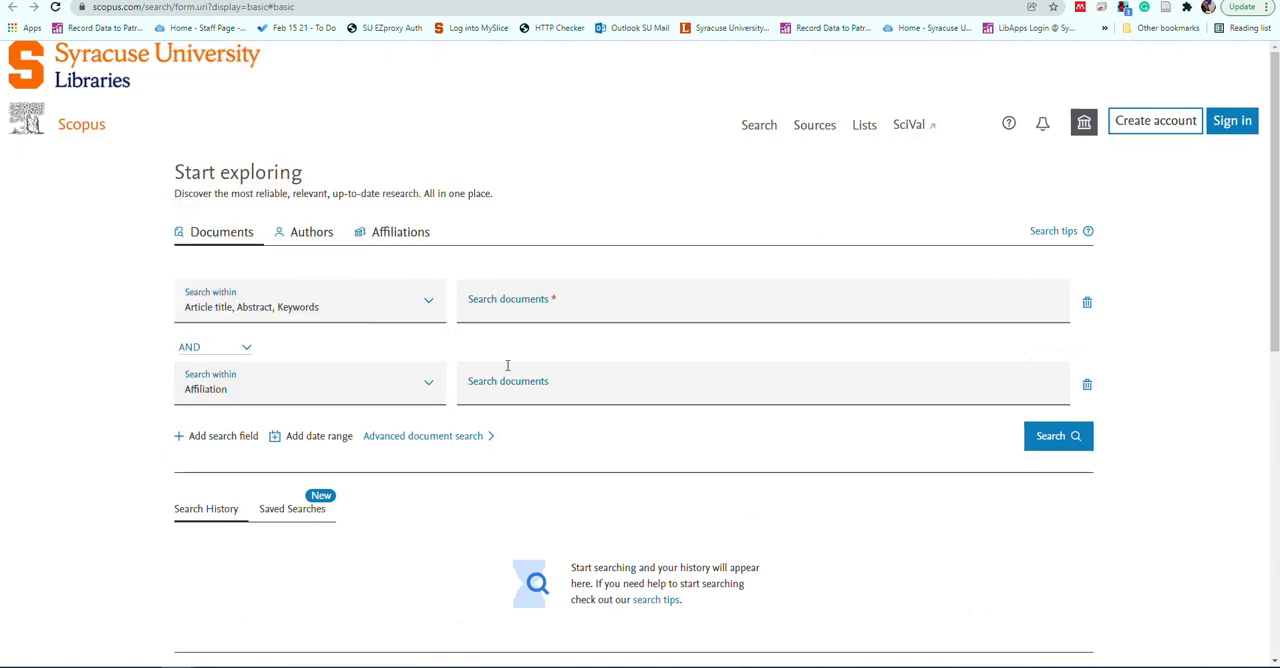
- Enter 'Syracuse University' in the Affiliation search field, correcting a typo along the way
{"action": "type", "text": "Sy"}
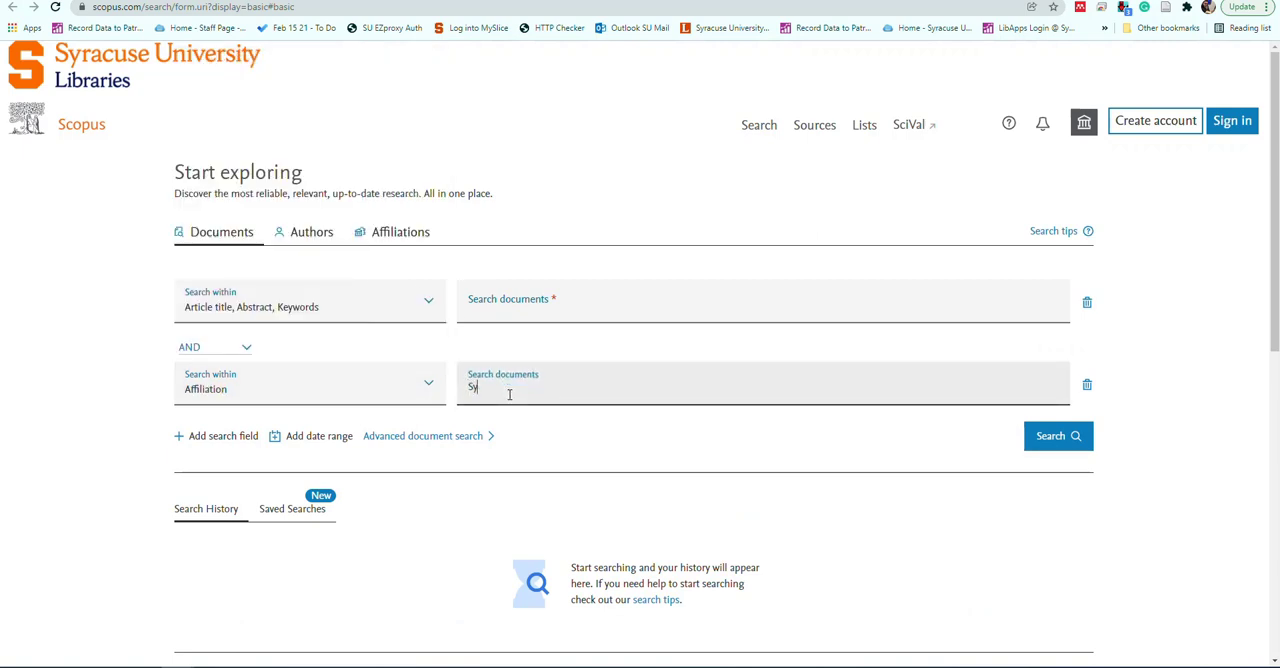
{"action": "type", "text": "racuse"}
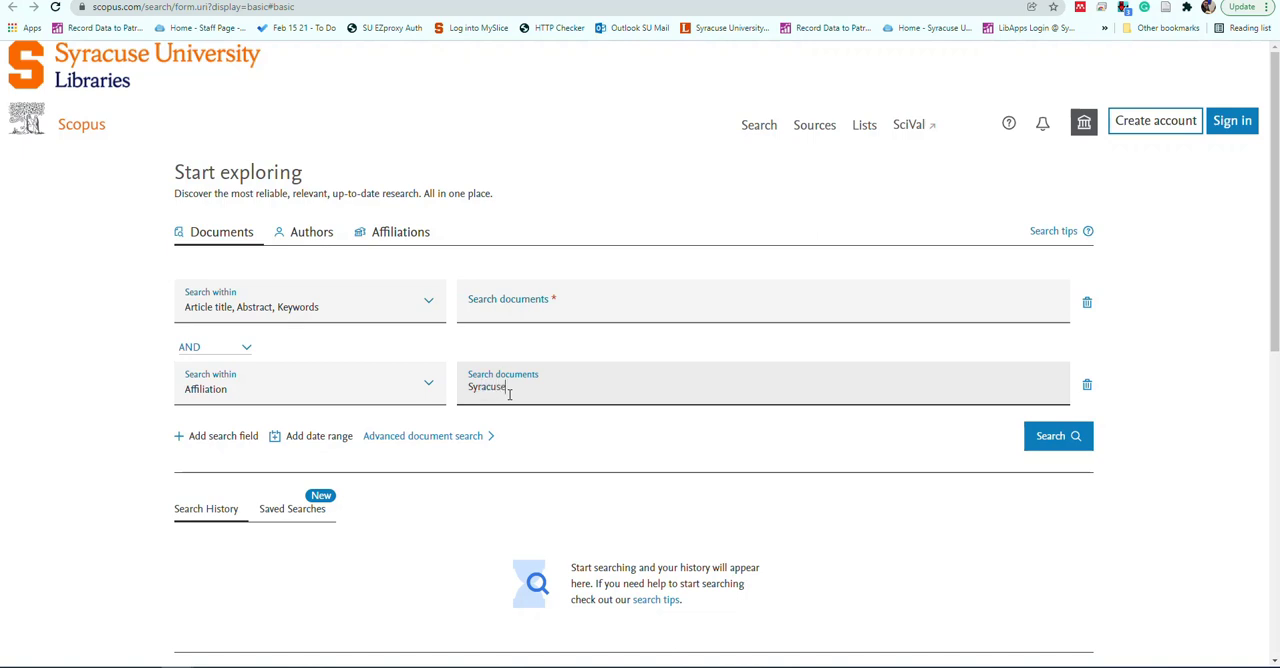
{"action": "type", "text": "Unisit"}
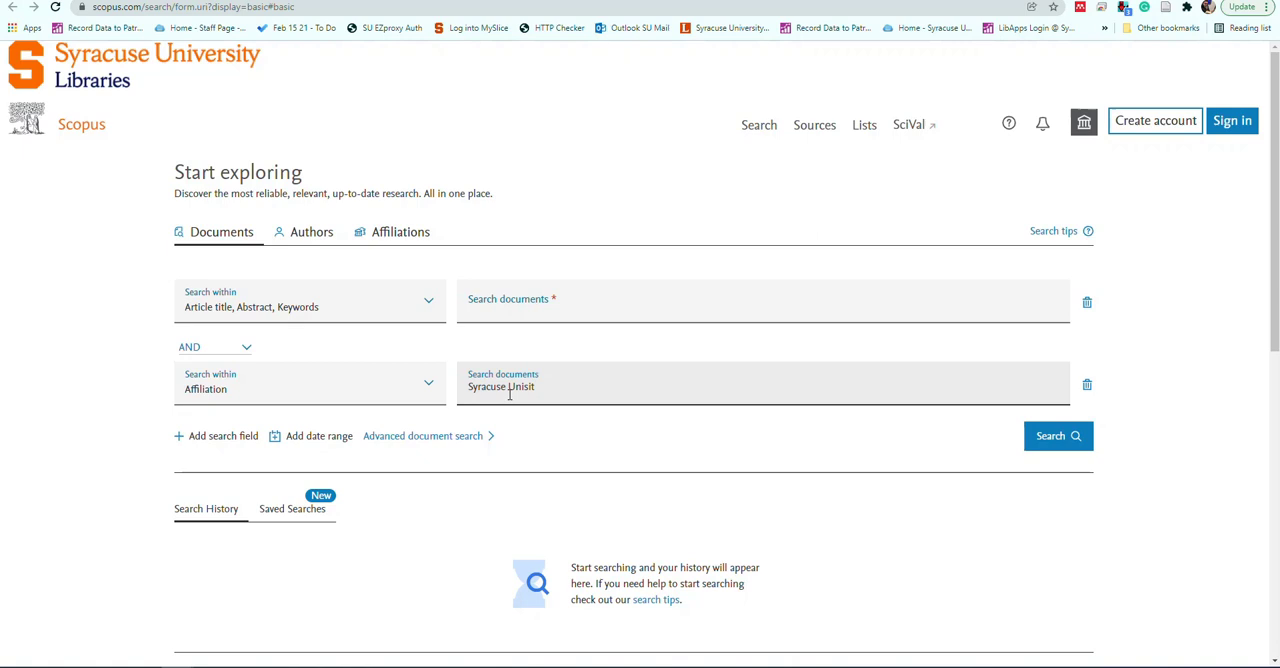
{"action": "key", "text": "Backspace"}
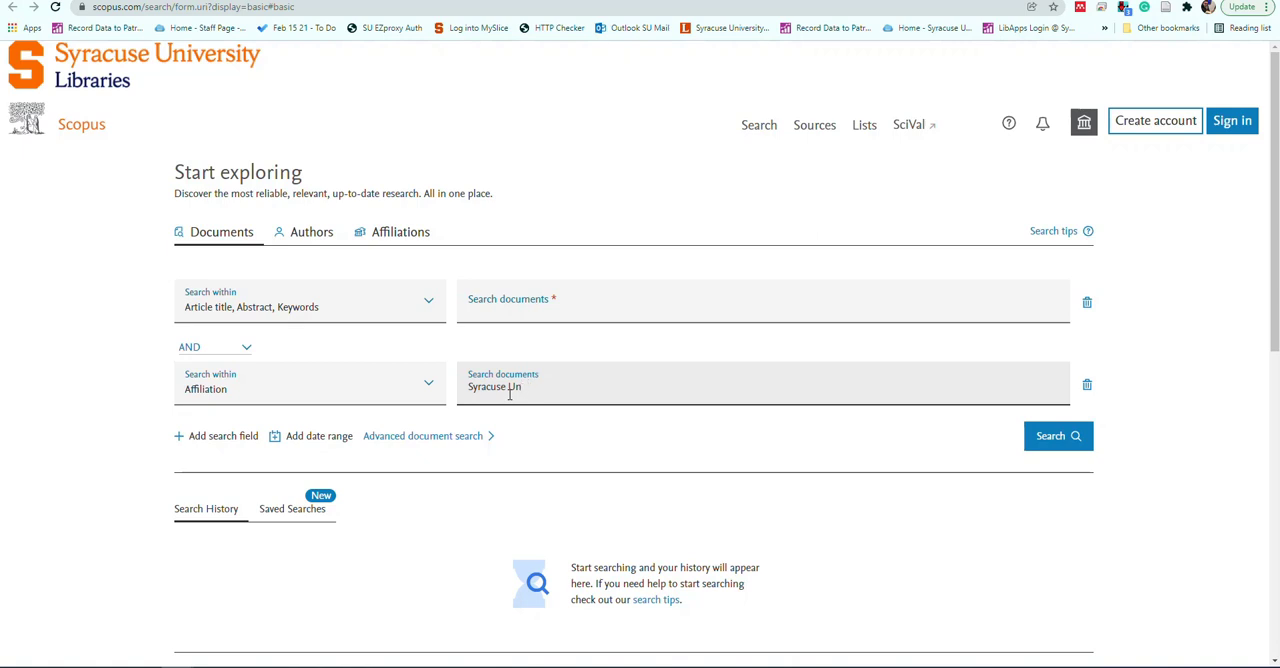
{"action": "type", "text": "iversity"}
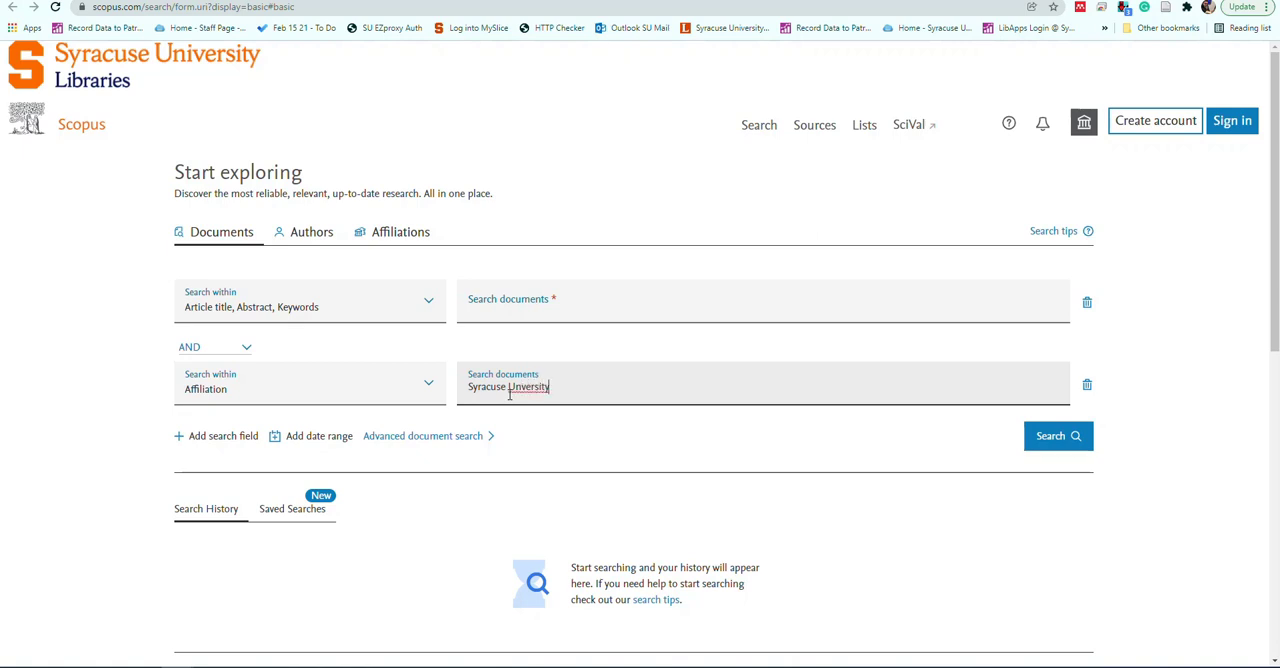
{"action": "right_click", "coordinate": [530, 388]}
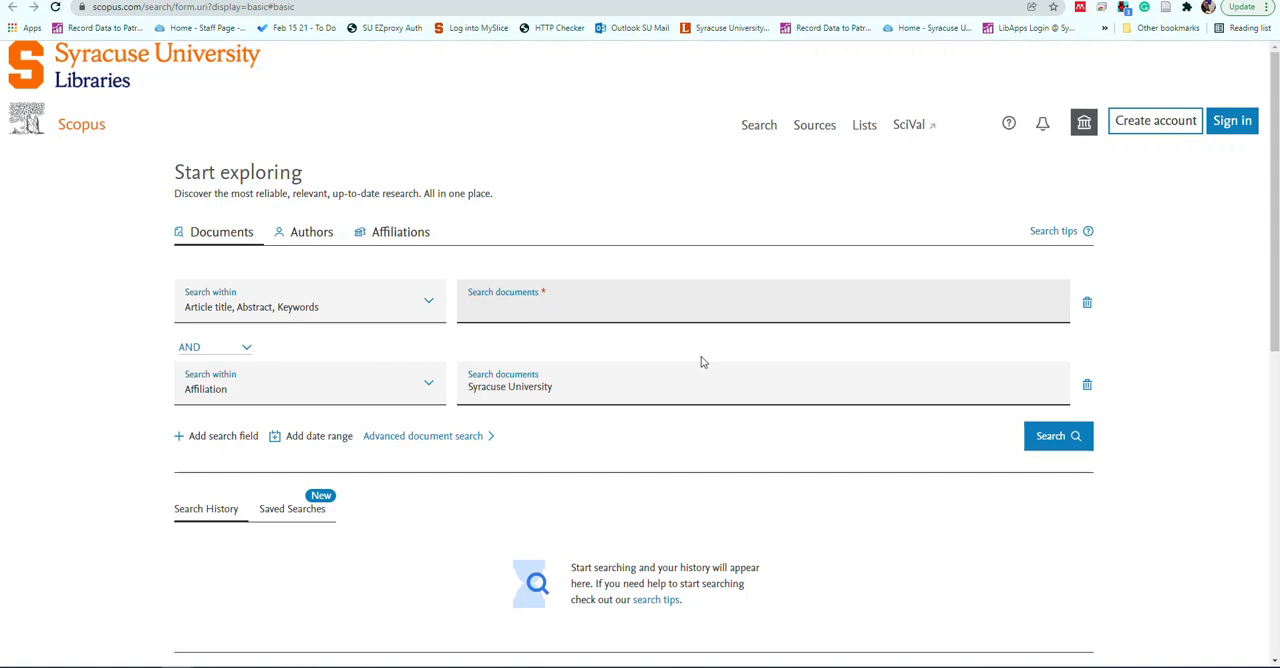
- Search for 'SRAM' in title, abstract and keywords, limited to Syracuse University affiliation
{"action": "type", "text": "SR"}
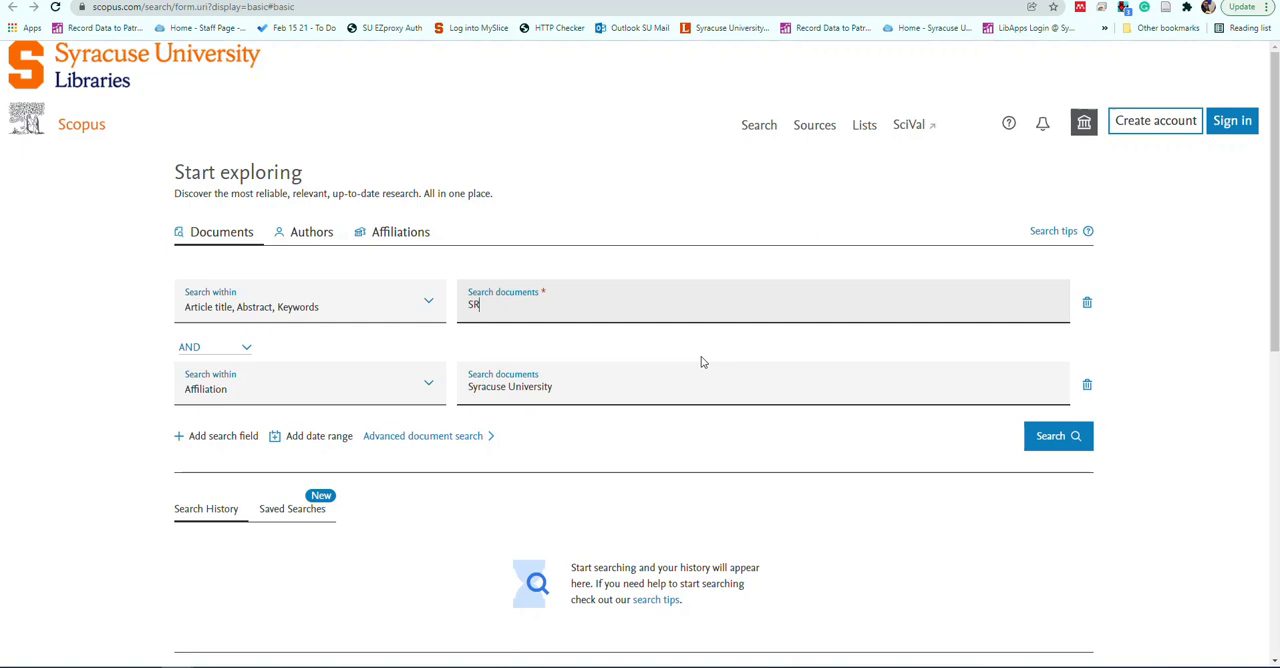
{"action": "type", "text": "AM"}
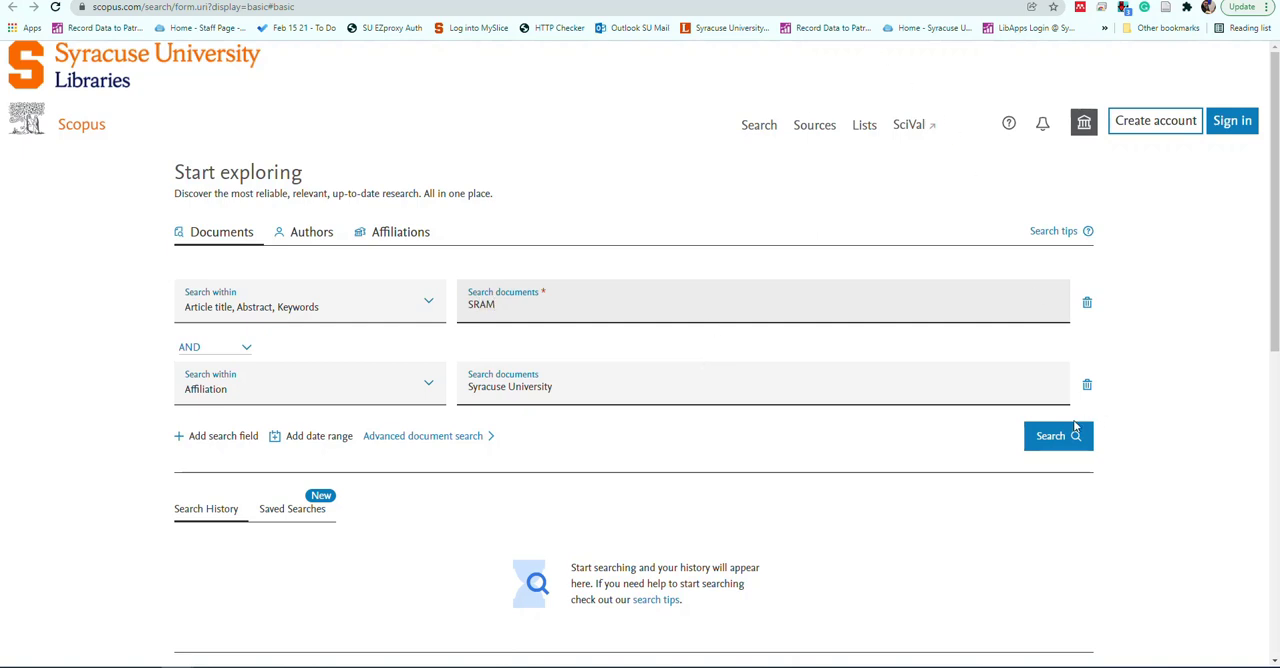
{"action": "left_click", "coordinate": [1058, 436]}
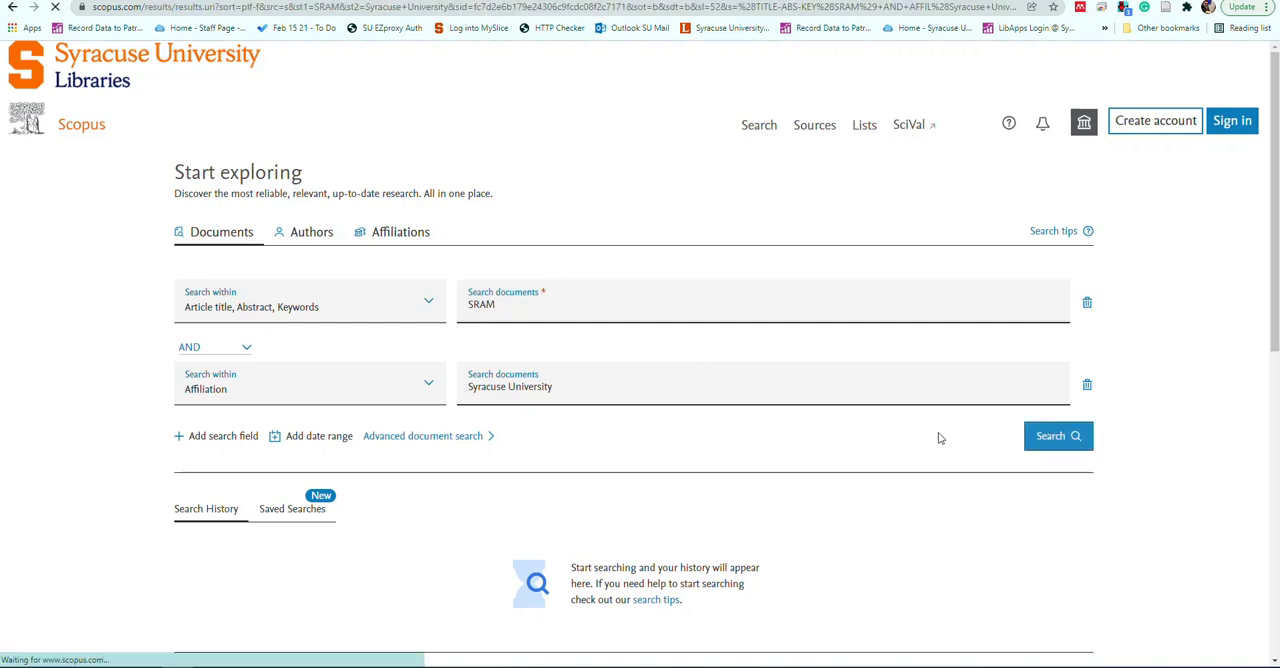
- Scroll through the 2 SRAM document results from 2021 and 2004 and their refine filters
{"action": "left_click", "coordinate": [1050, 436]}
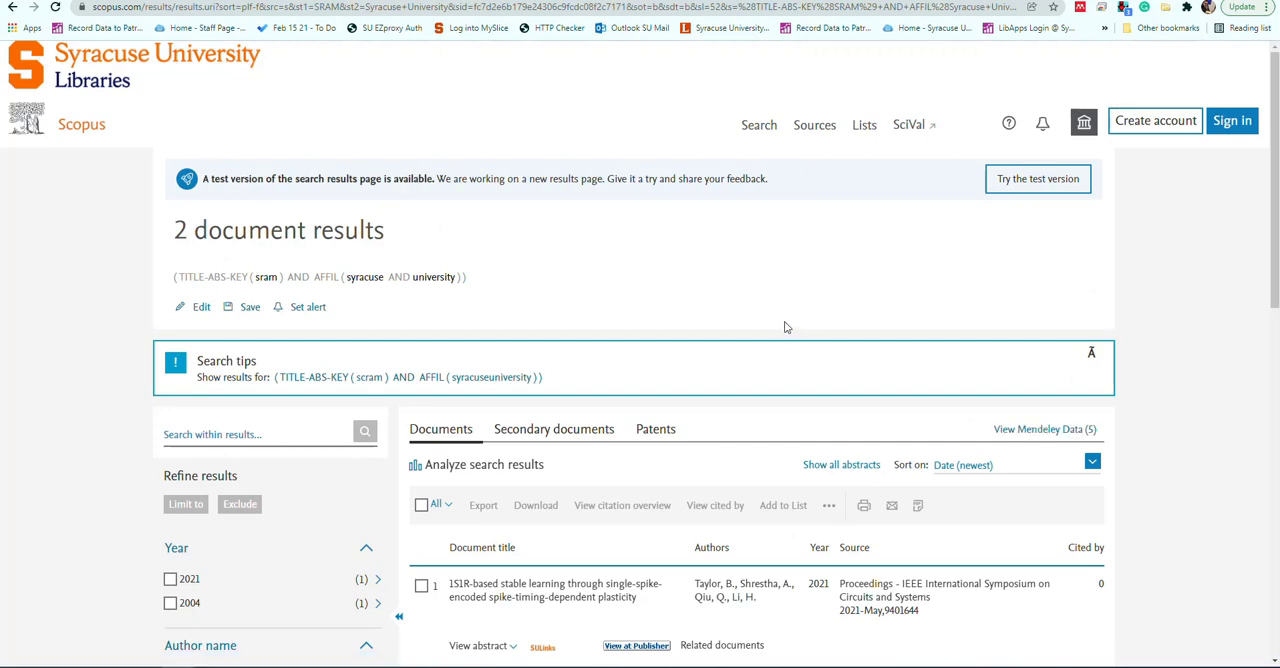
{"action": "scroll", "scroll_direction": "down", "scroll_amount": 3}
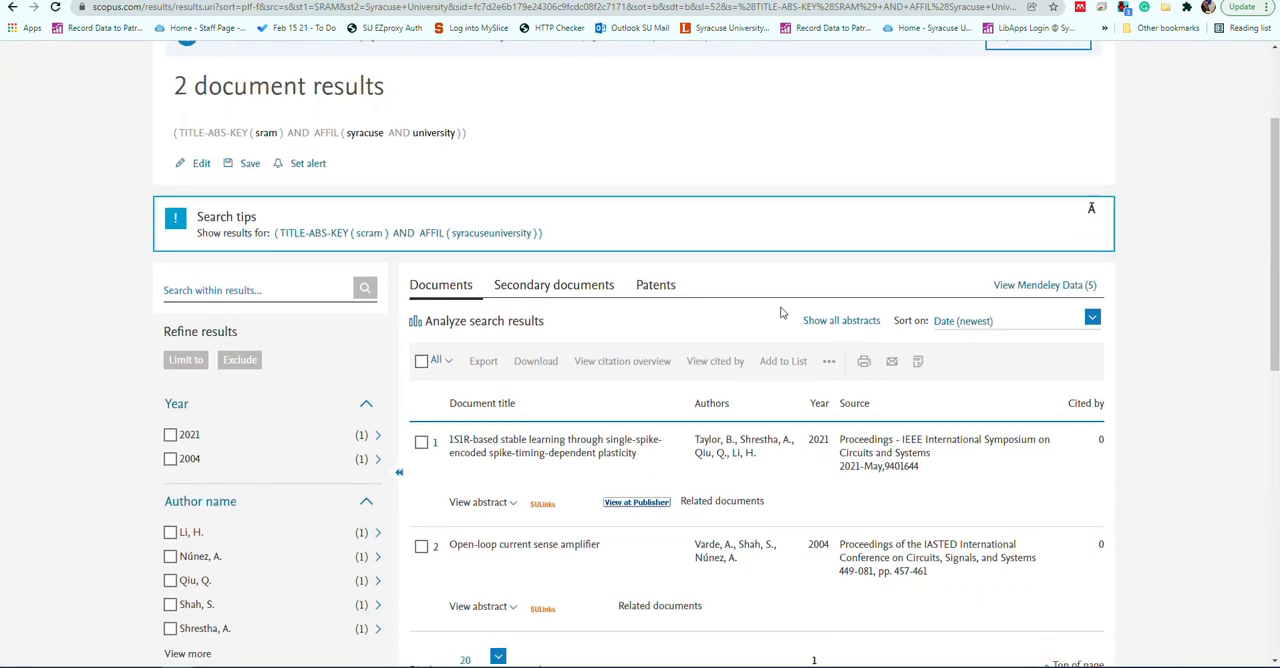
{"action": "scroll", "scroll_direction": "down", "scroll_amount": 3}
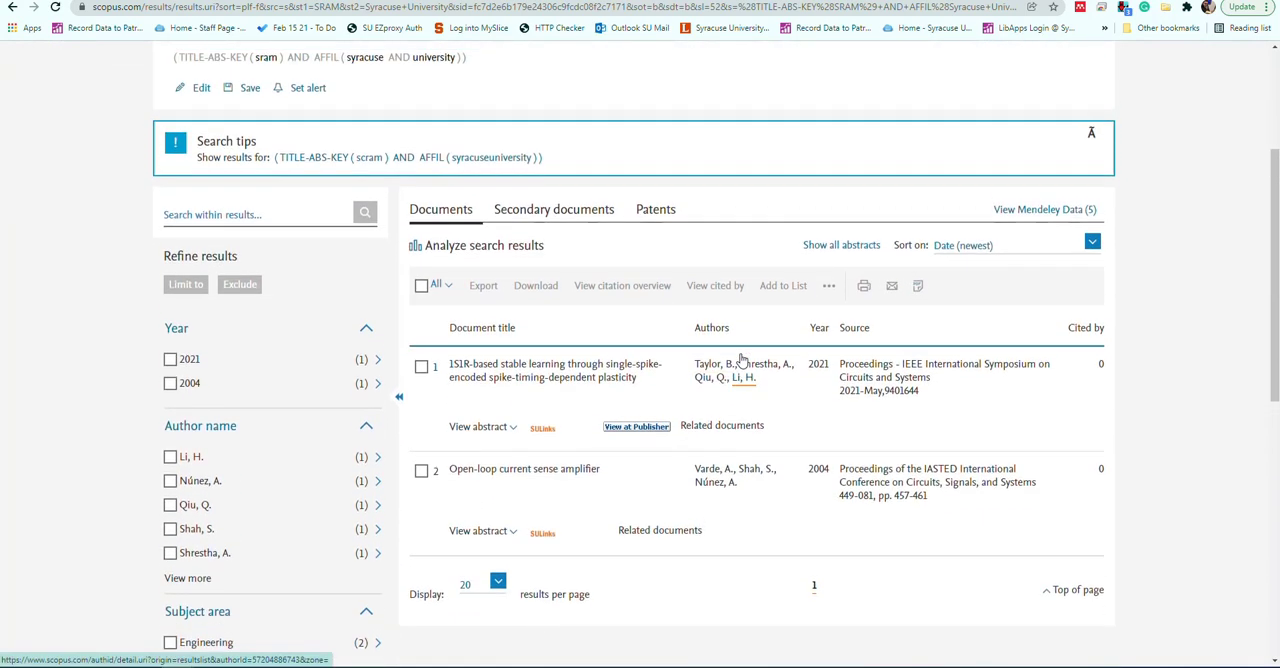
{"action": "scroll", "scroll_direction": "up", "scroll_amount": 3}
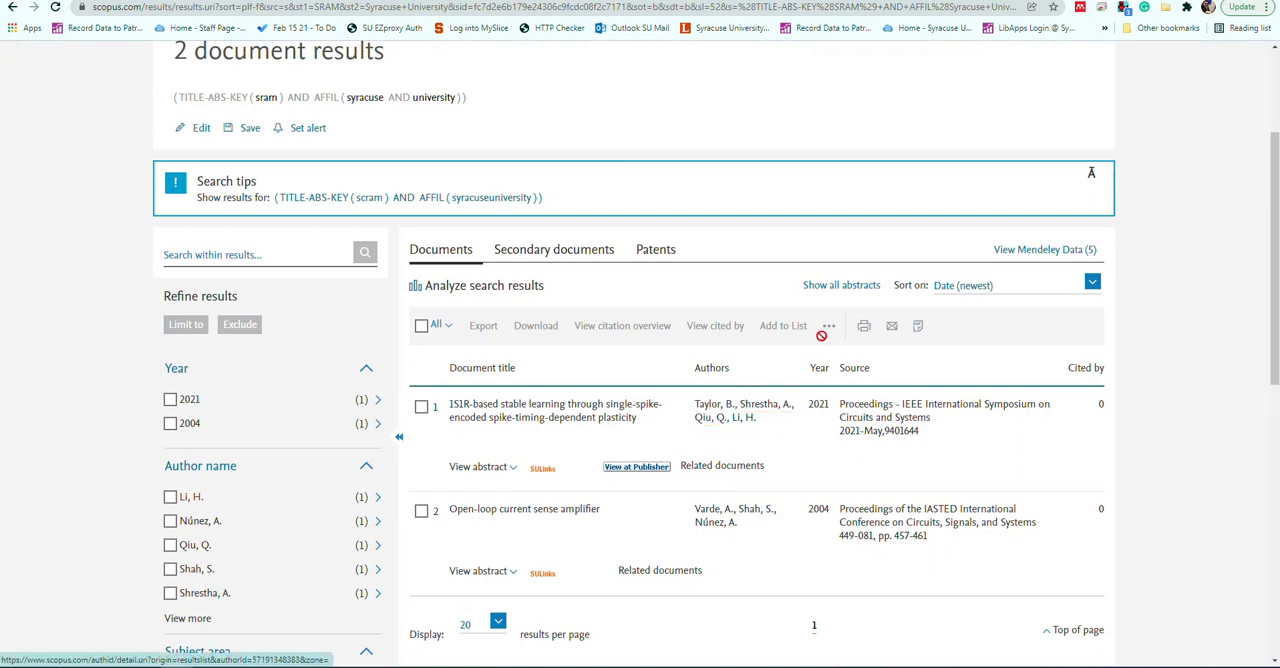
{"action": "scroll", "scroll_direction": "down", "scroll_amount": 3}
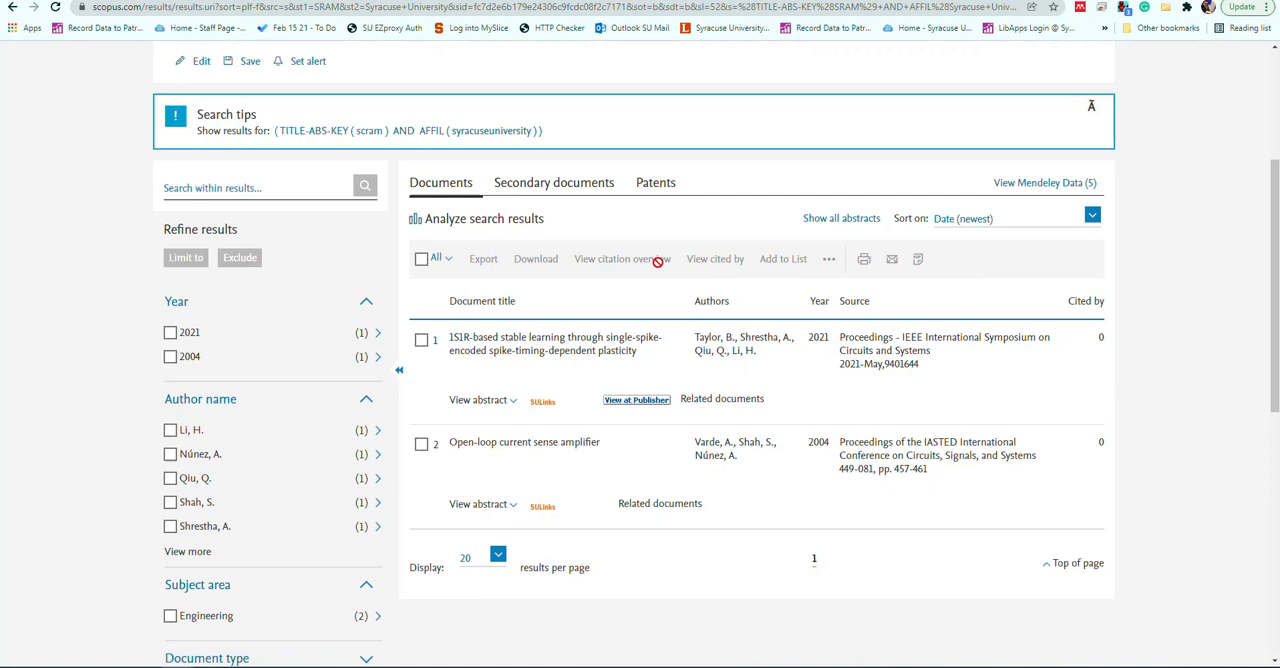
{"action": "scroll", "scroll_direction": "down", "scroll_amount": 3}
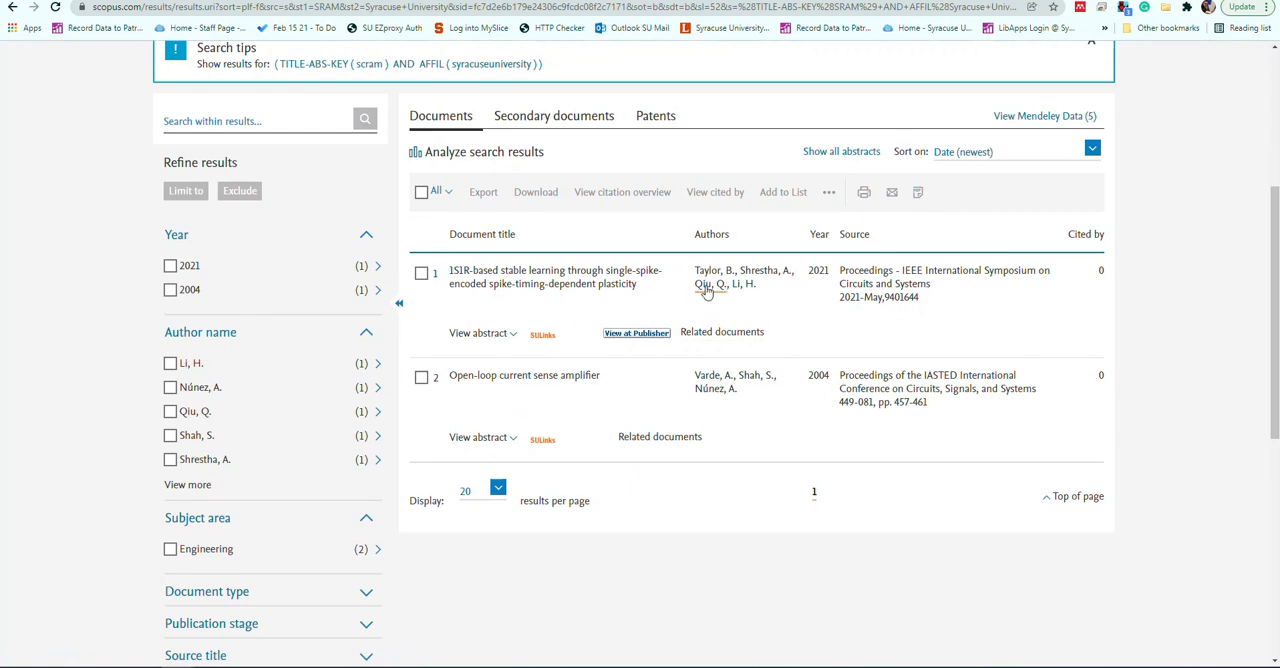
{"action": "mouse_move", "coordinate": [704, 284]}
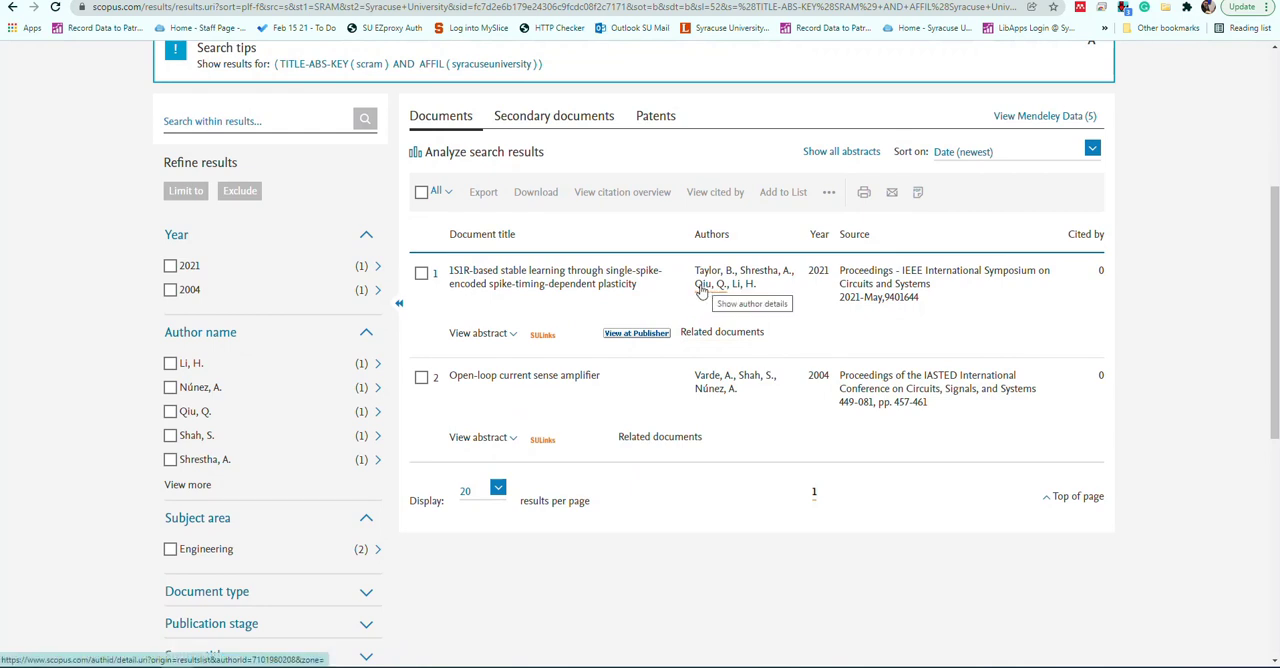
{"action": "mouse_move", "coordinate": [756, 284]}
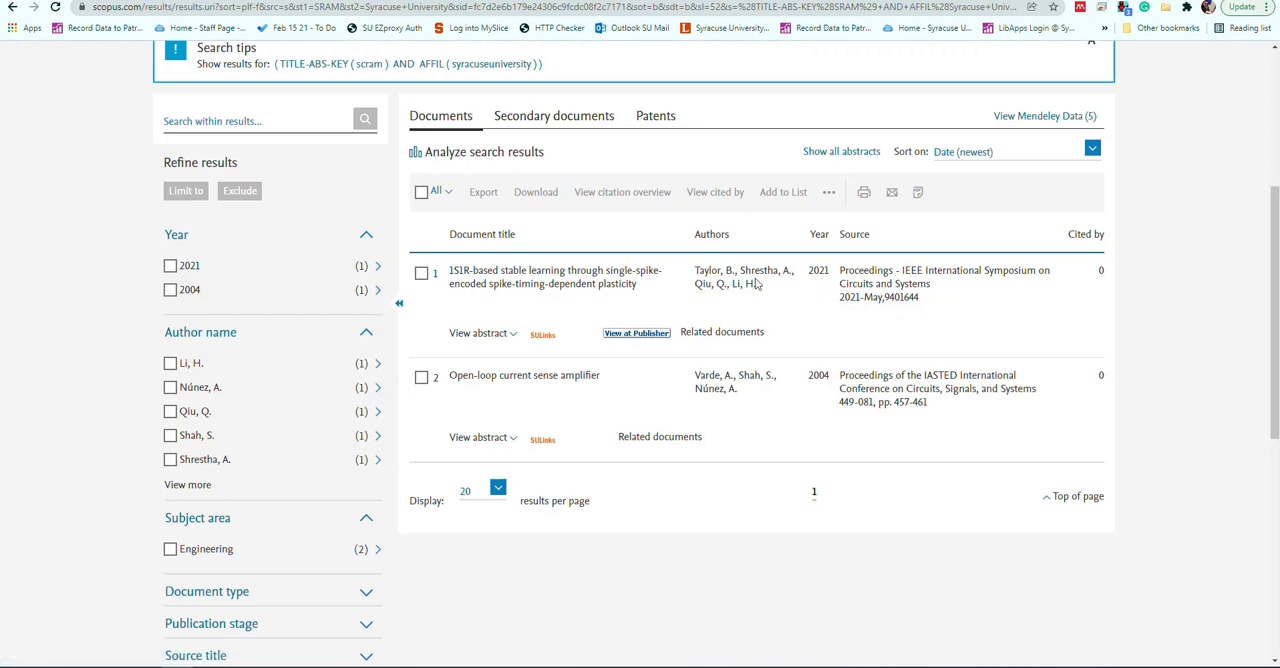
{"action": "mouse_move", "coordinate": [696, 316]}
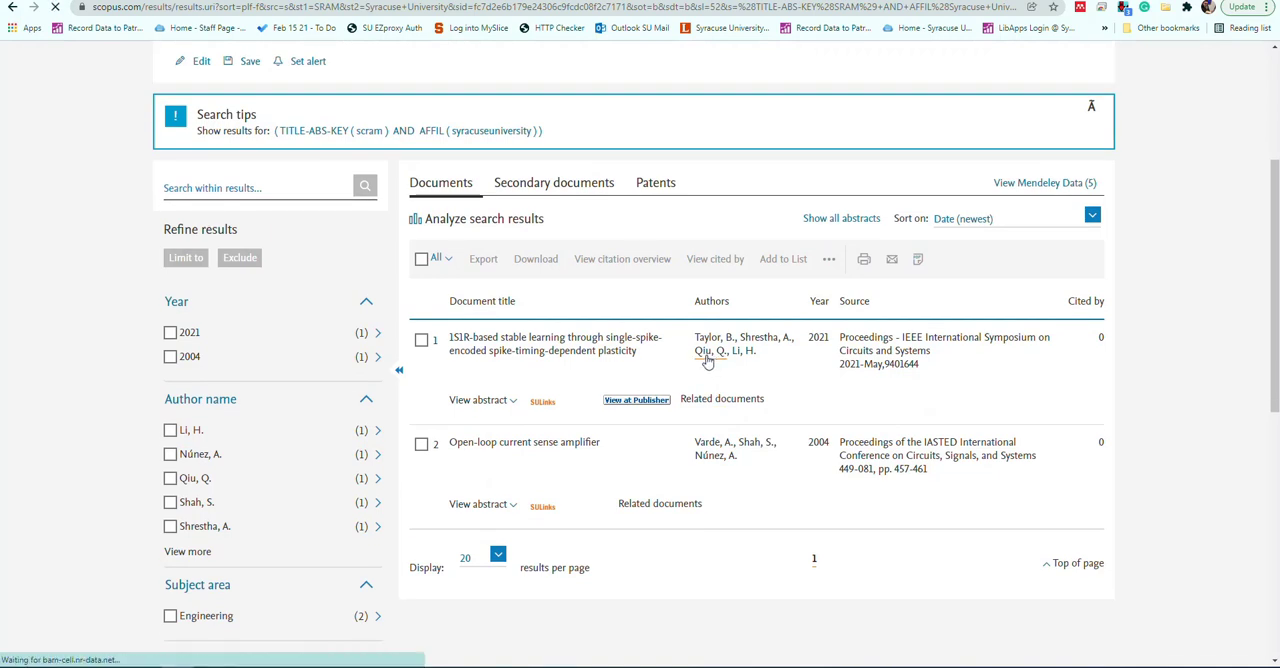
- Open Qiu, Qinru's author profile from the first result and view its 156 documents and h-index 31
{"action": "left_click", "coordinate": [724, 350]}
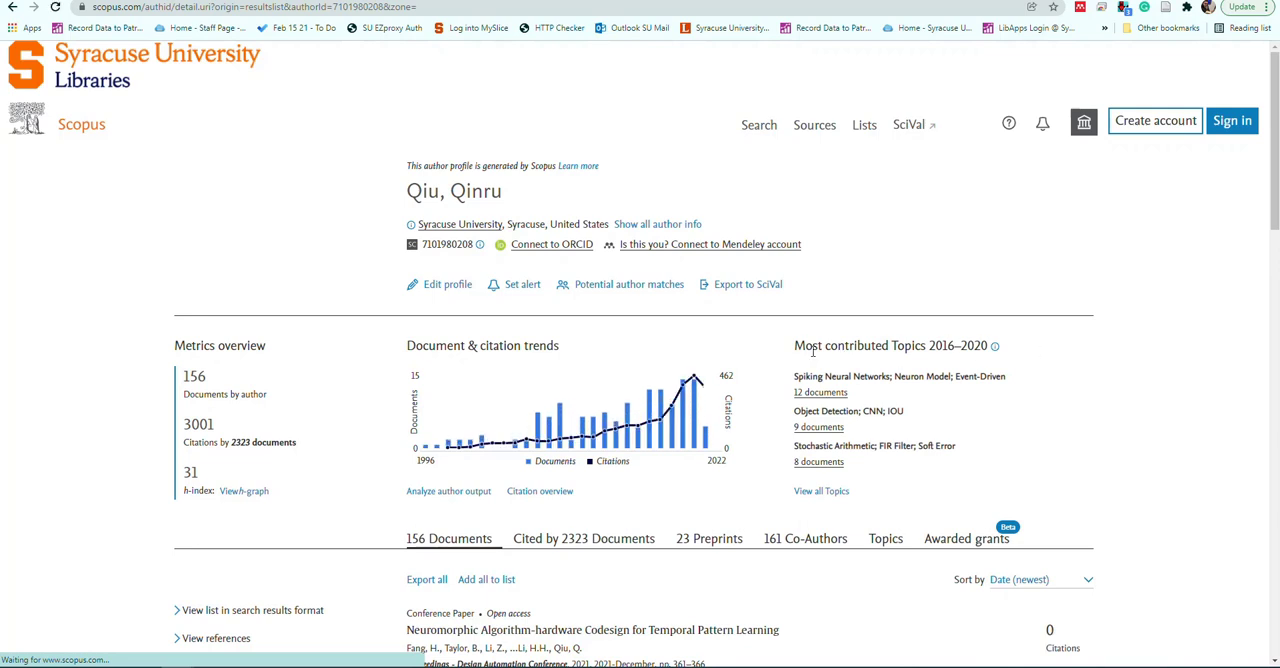
{"action": "scroll", "scroll_direction": "down", "scroll_amount": 3}
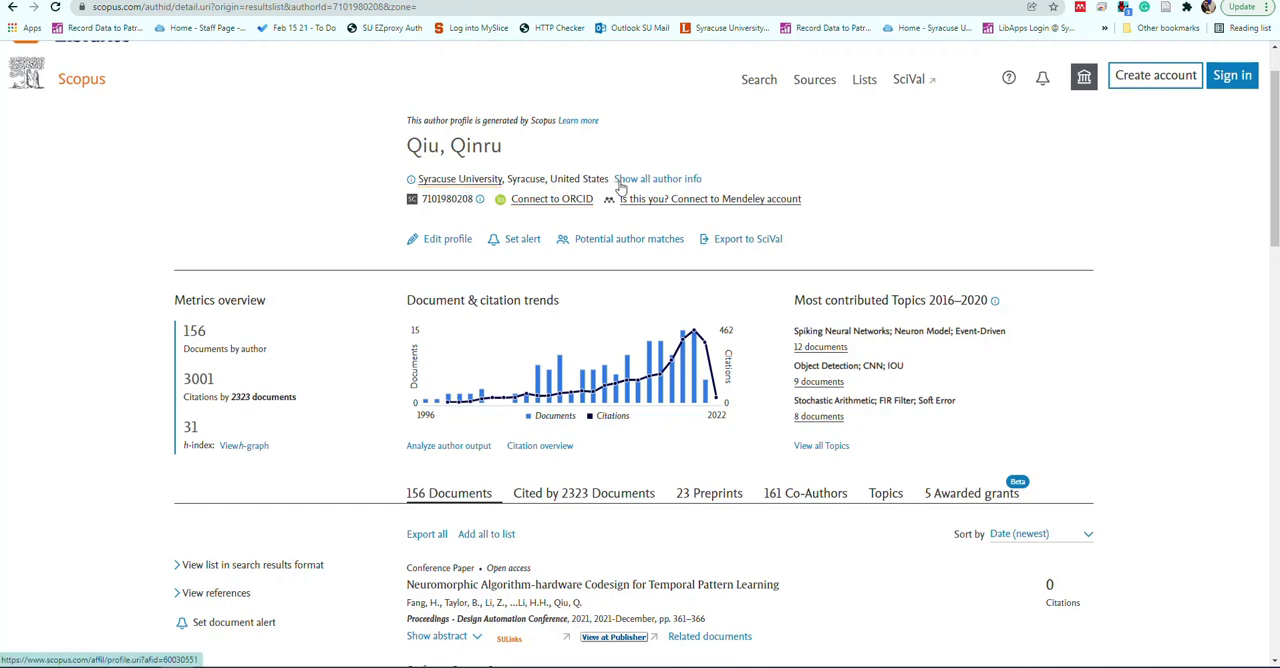
{"action": "left_click", "coordinate": [656, 178]}
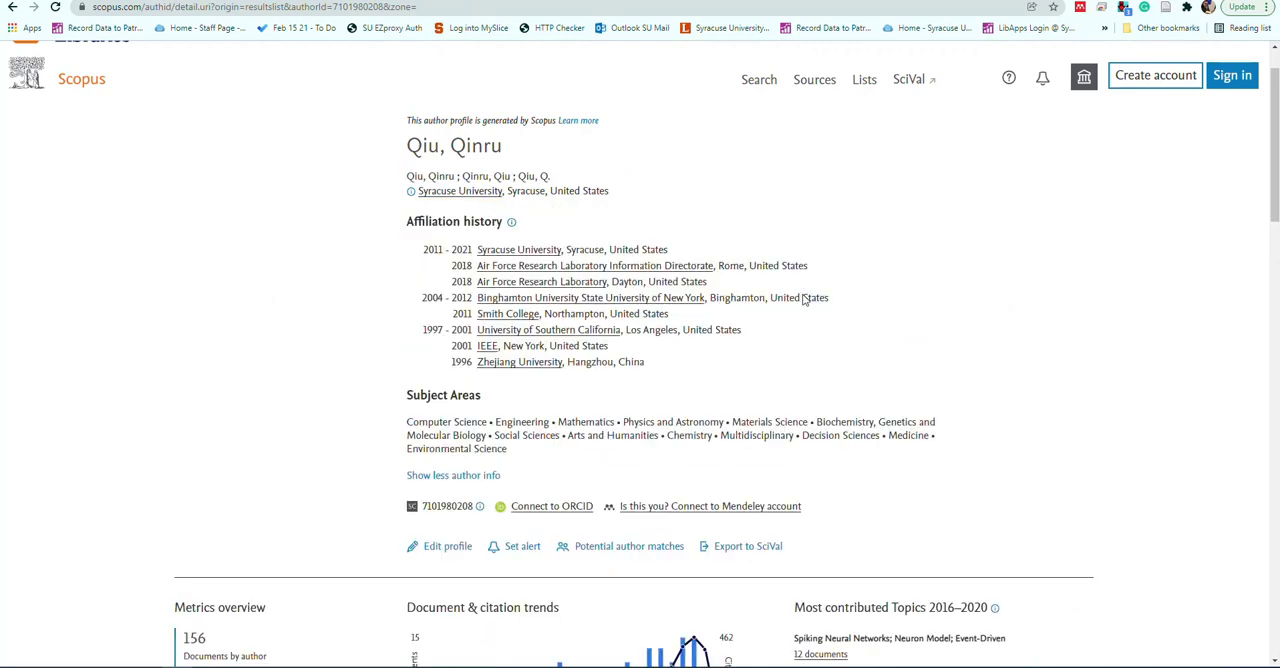
{"action": "mouse_move", "coordinate": [568, 308]}
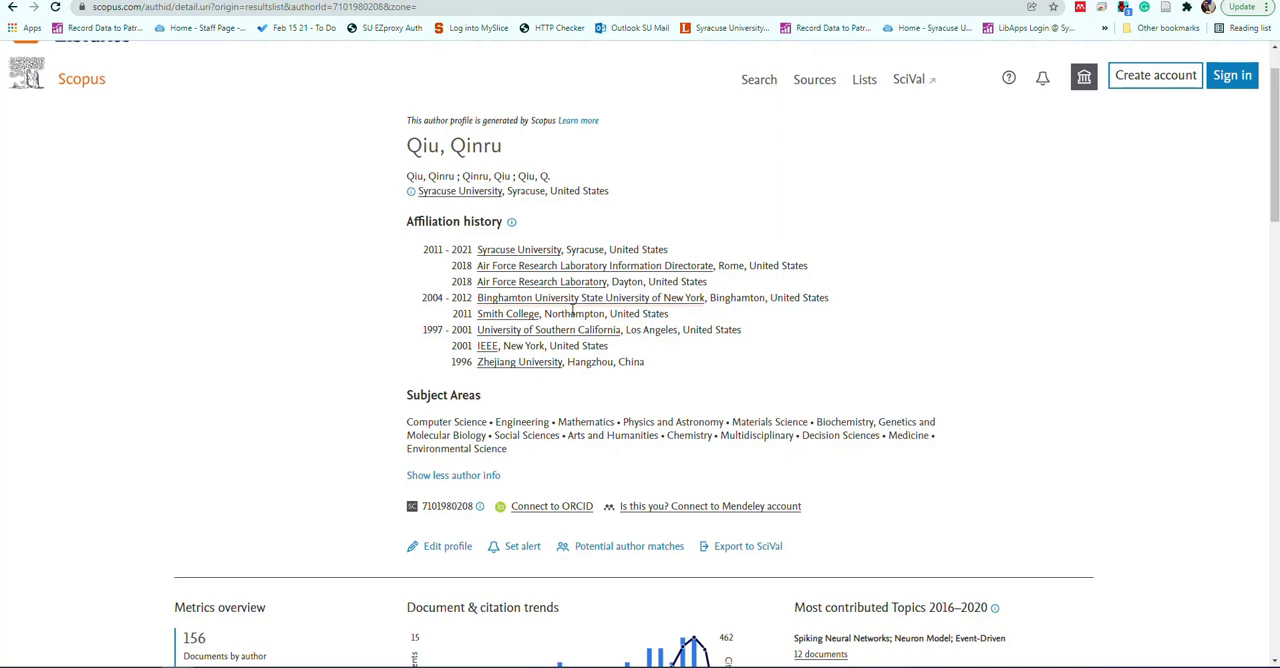
{"action": "mouse_move", "coordinate": [500, 250]}
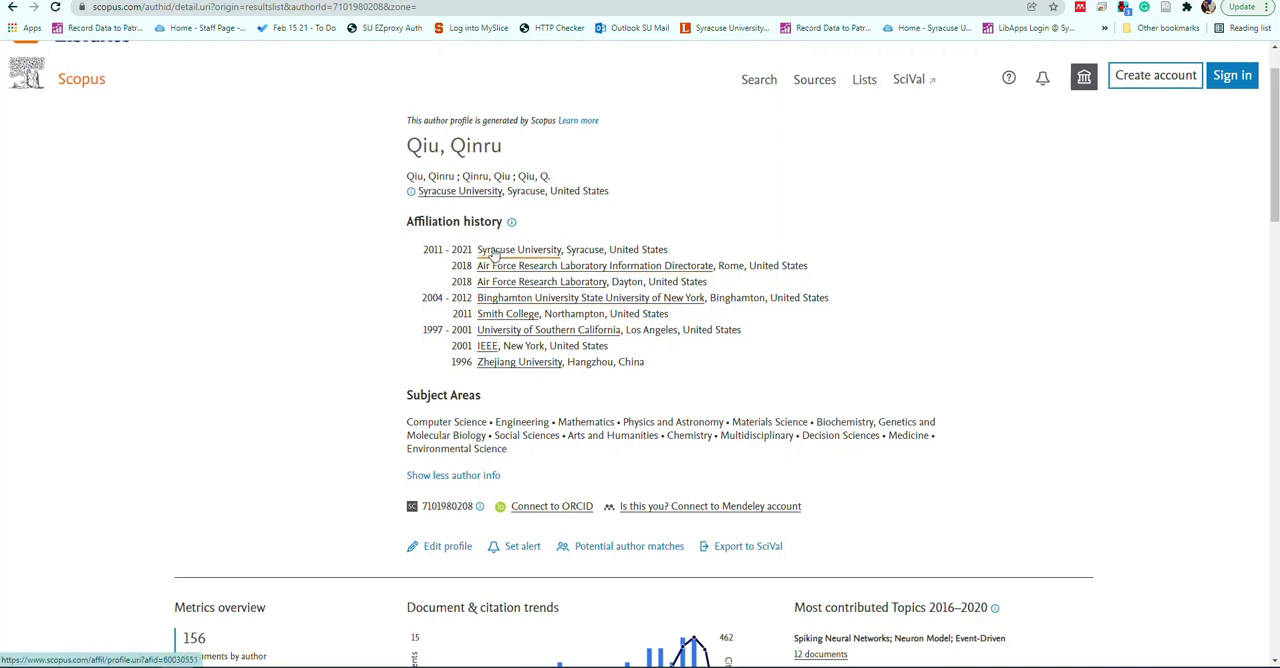
{"action": "mouse_move", "coordinate": [530, 376]}
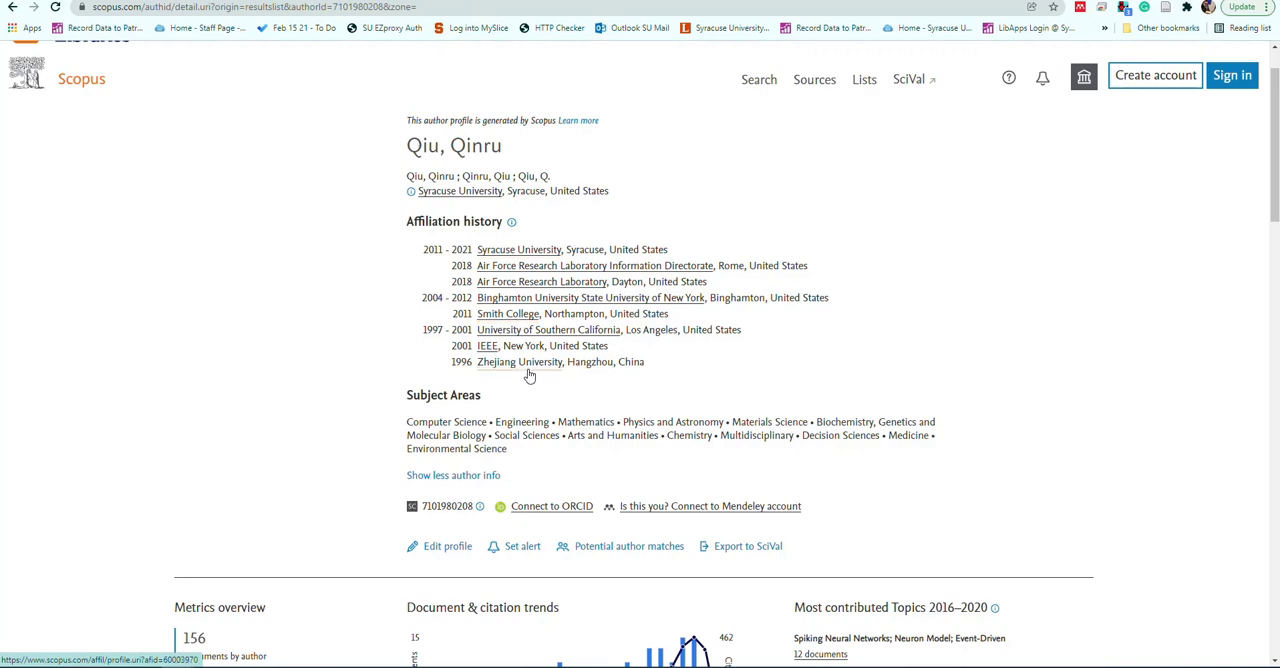
{"action": "mouse_move", "coordinate": [690, 330]}
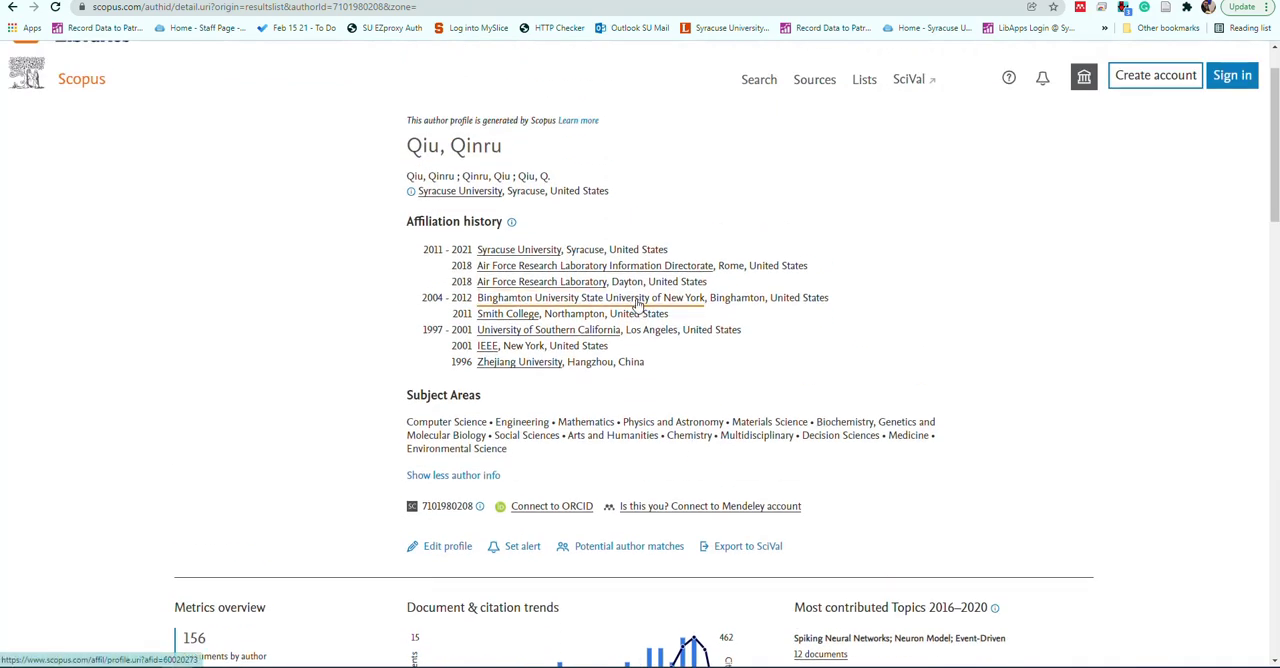
{"action": "mouse_move", "coordinate": [470, 448]}
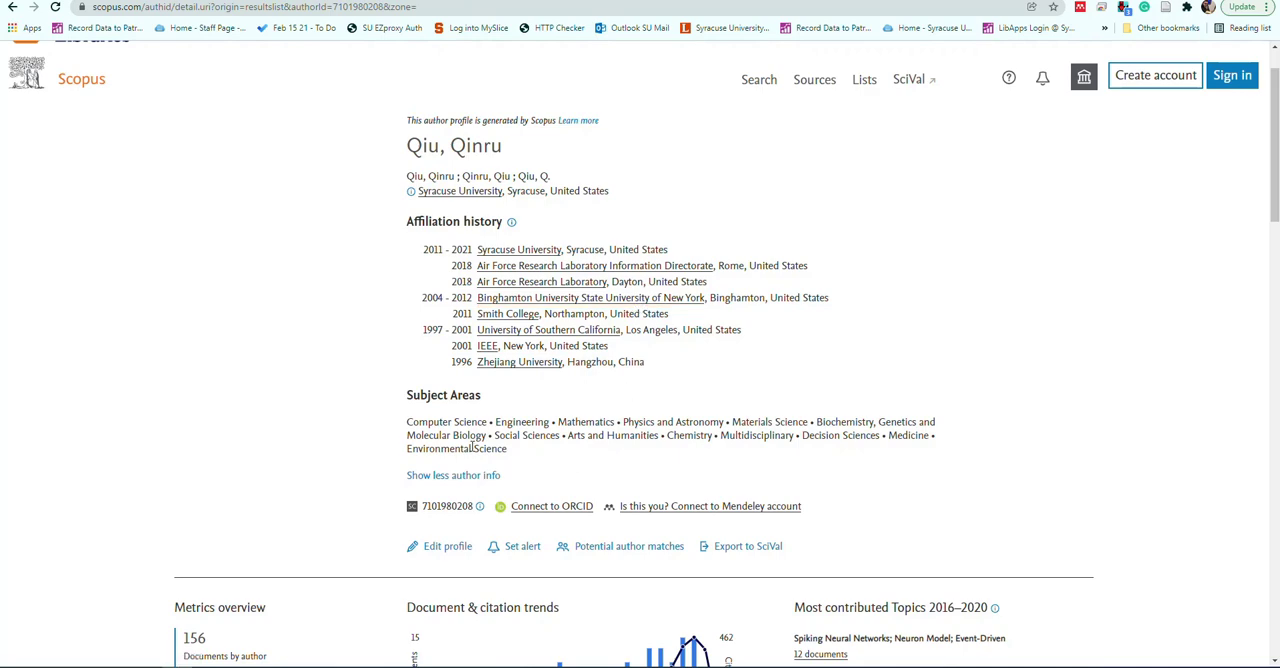
{"action": "scroll", "scroll_direction": "down", "scroll_amount": 3}
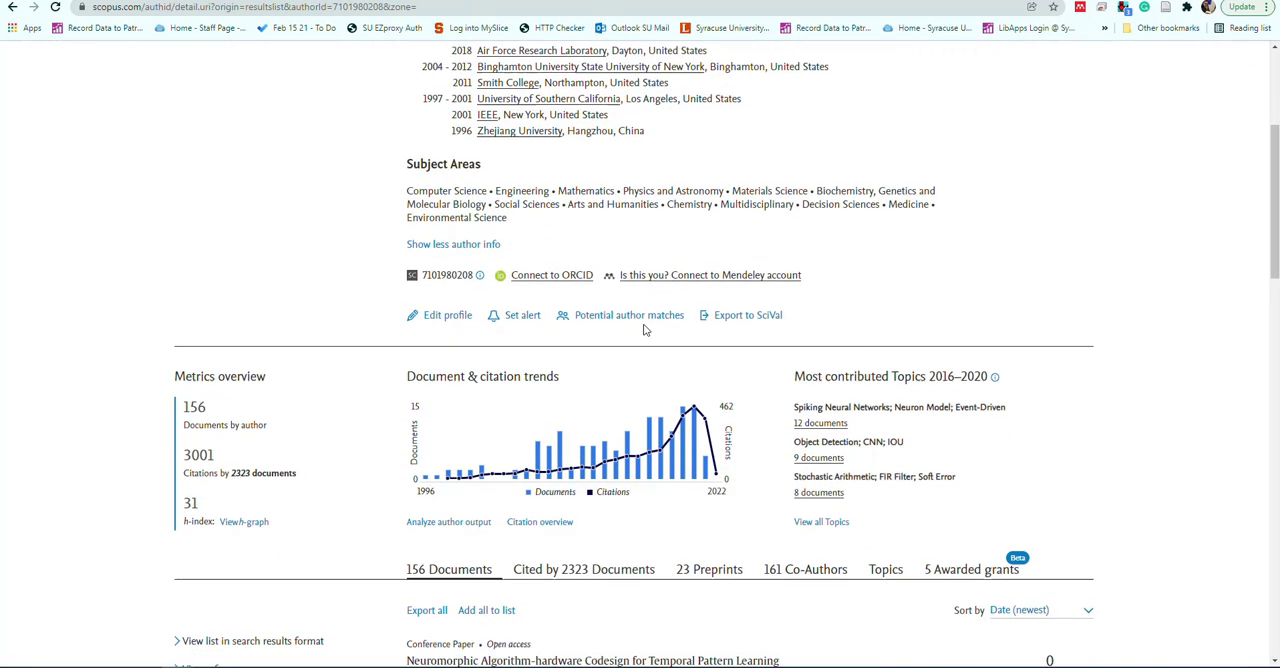
{"action": "scroll", "scroll_direction": "down", "scroll_amount": 3}
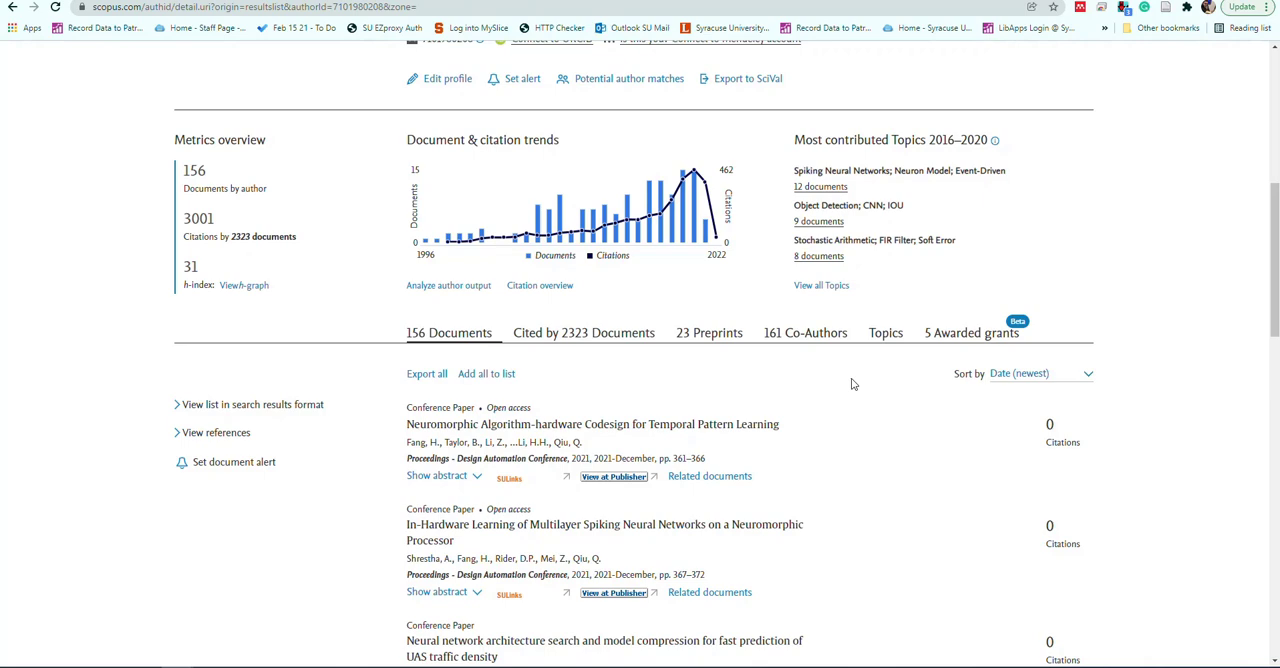
{"action": "mouse_move", "coordinate": [688, 392]}
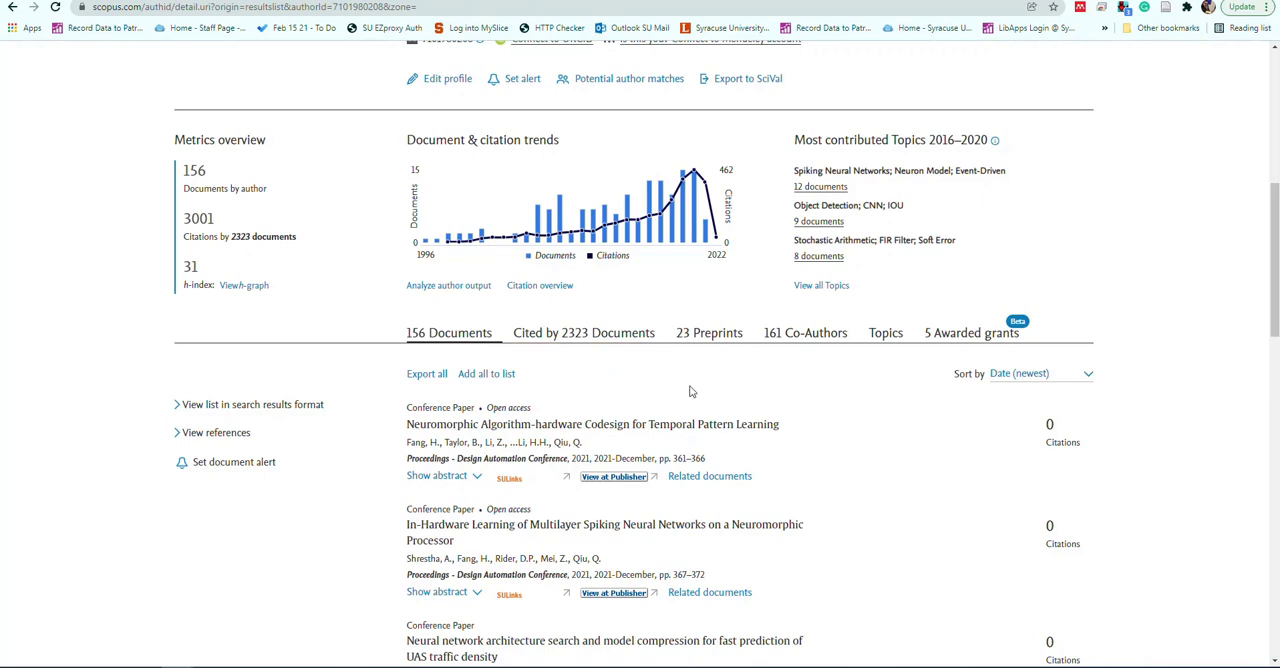
{"action": "scroll", "scroll_direction": "up", "scroll_amount": 3}
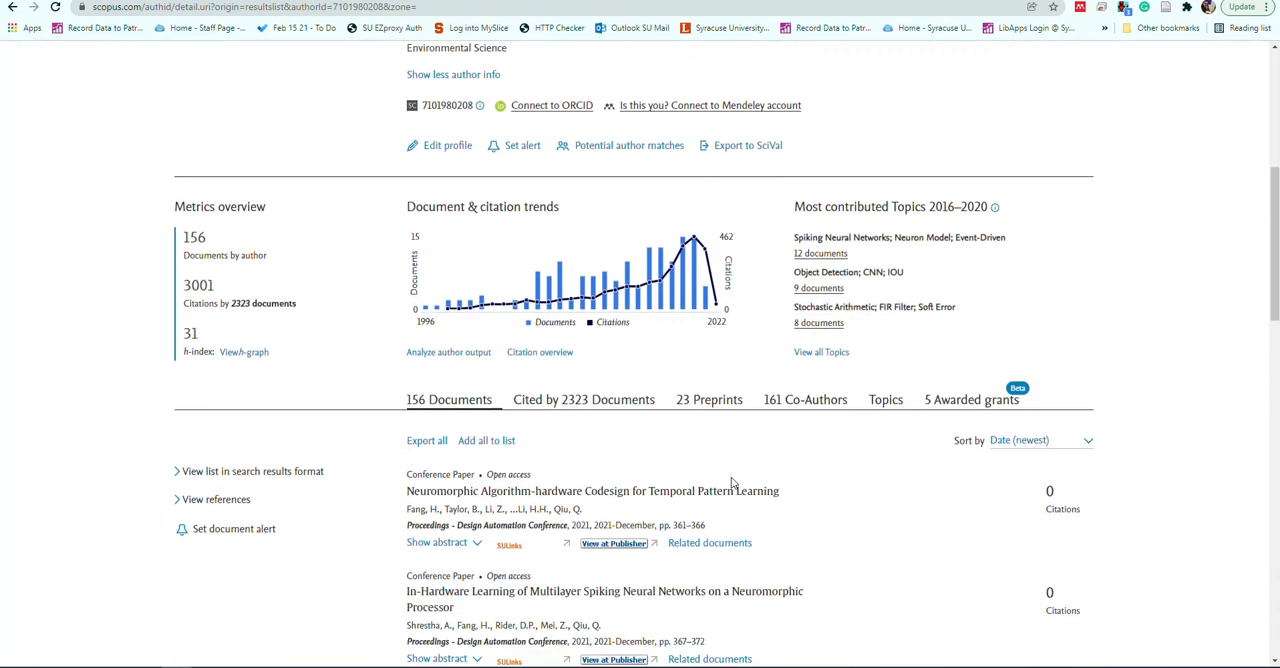
{"action": "mouse_move", "coordinate": [584, 484]}
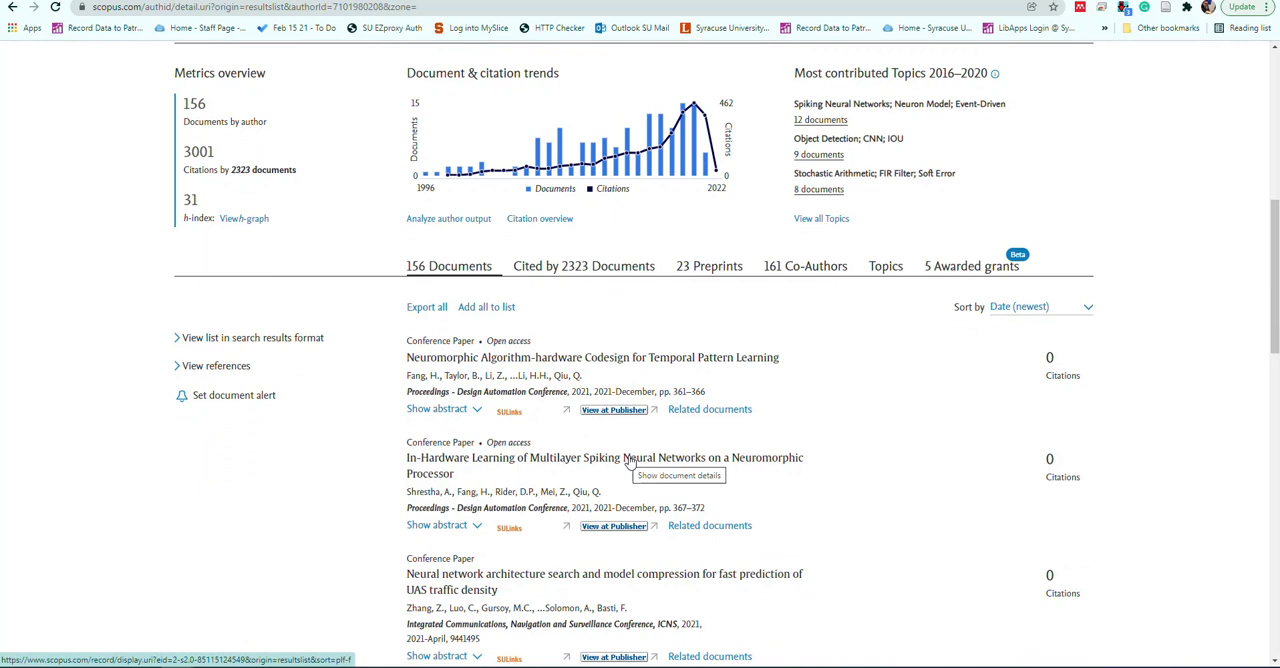
{"action": "mouse_move", "coordinate": [756, 316]}
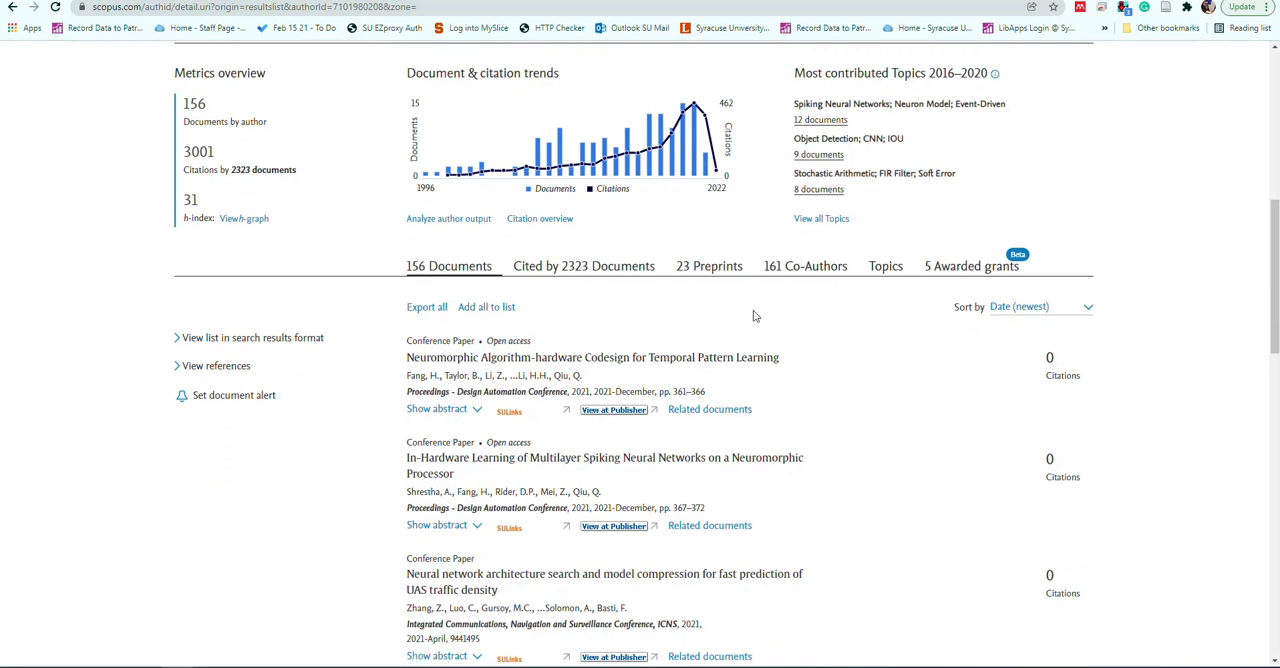
{"action": "left_click", "coordinate": [708, 264]}
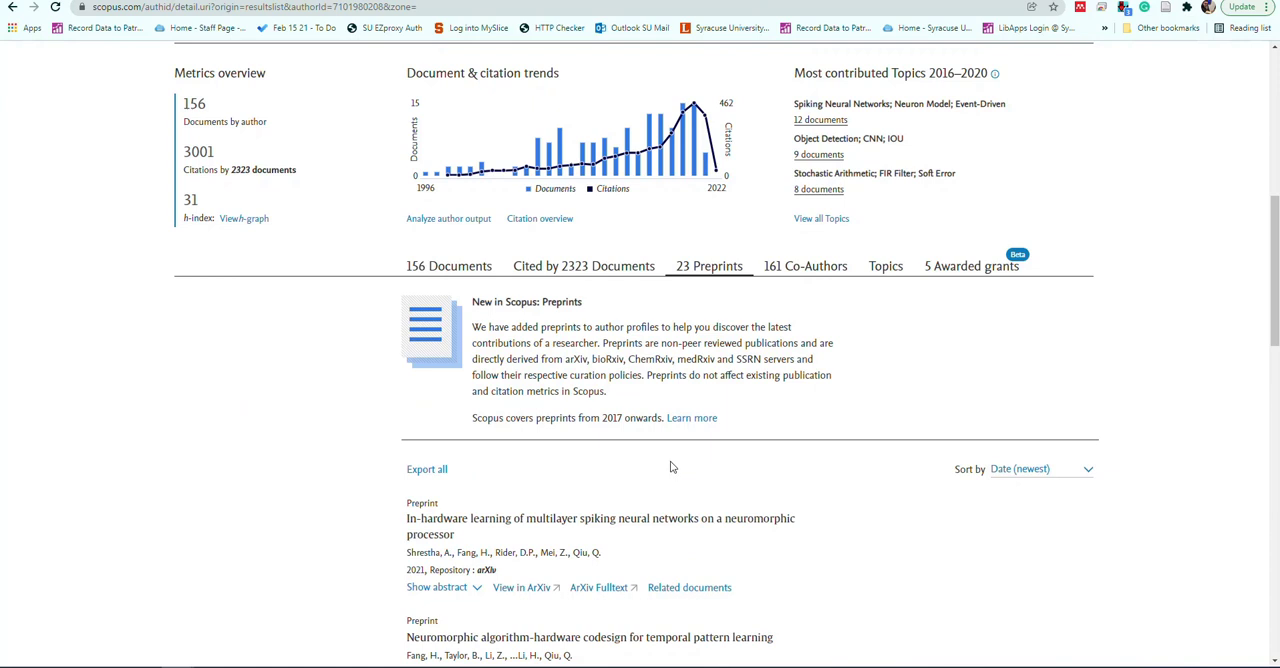
{"action": "mouse_move", "coordinate": [780, 490]}
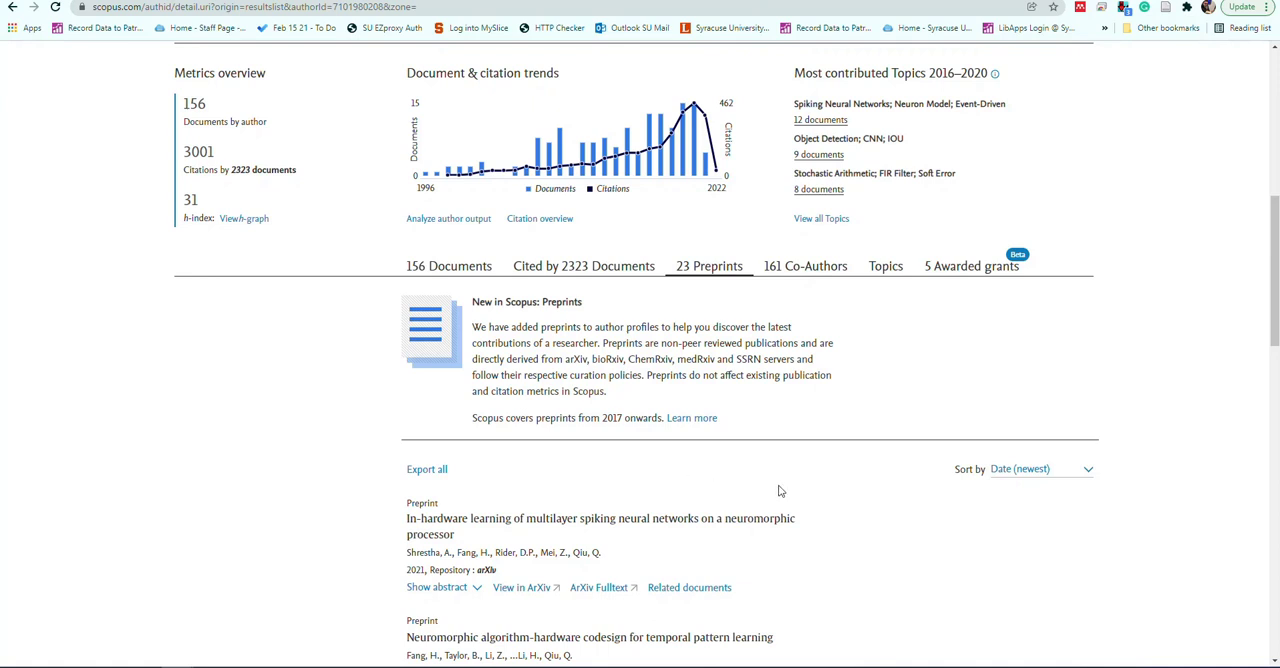
- Scroll through the 23 arXiv preprints and the New in Scopus: Preprints notice
{"action": "scroll", "scroll_direction": "down", "scroll_amount": 3}
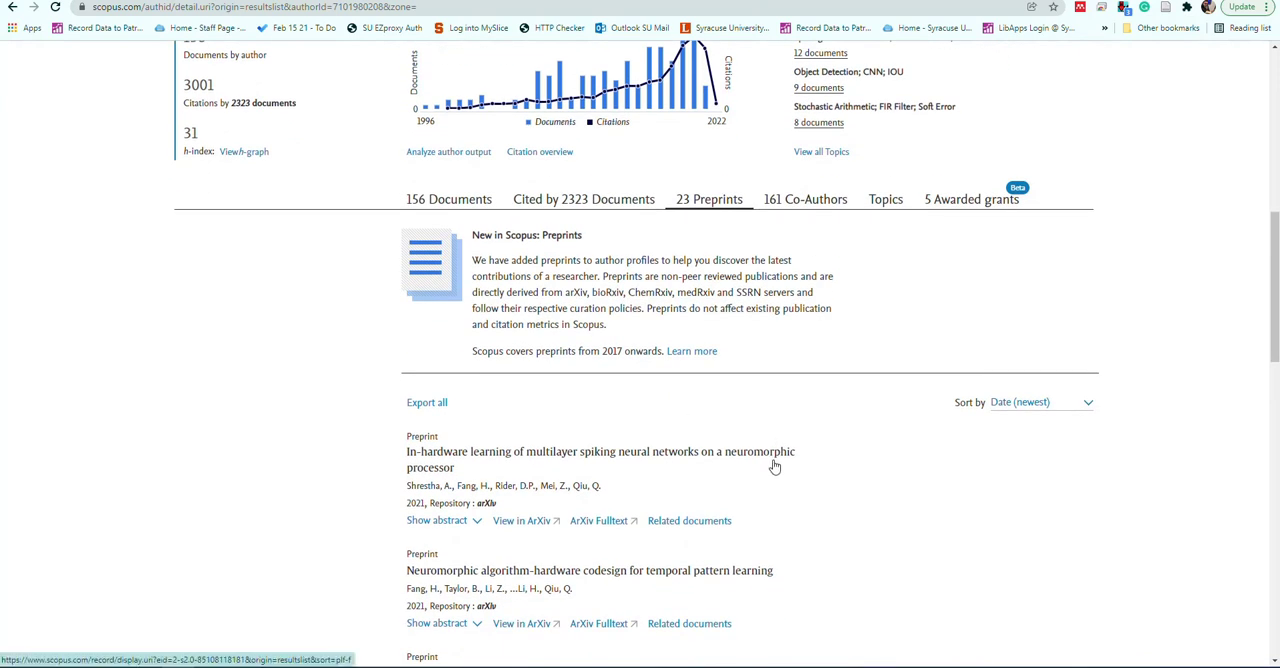
{"action": "scroll", "scroll_direction": "down", "scroll_amount": 3}
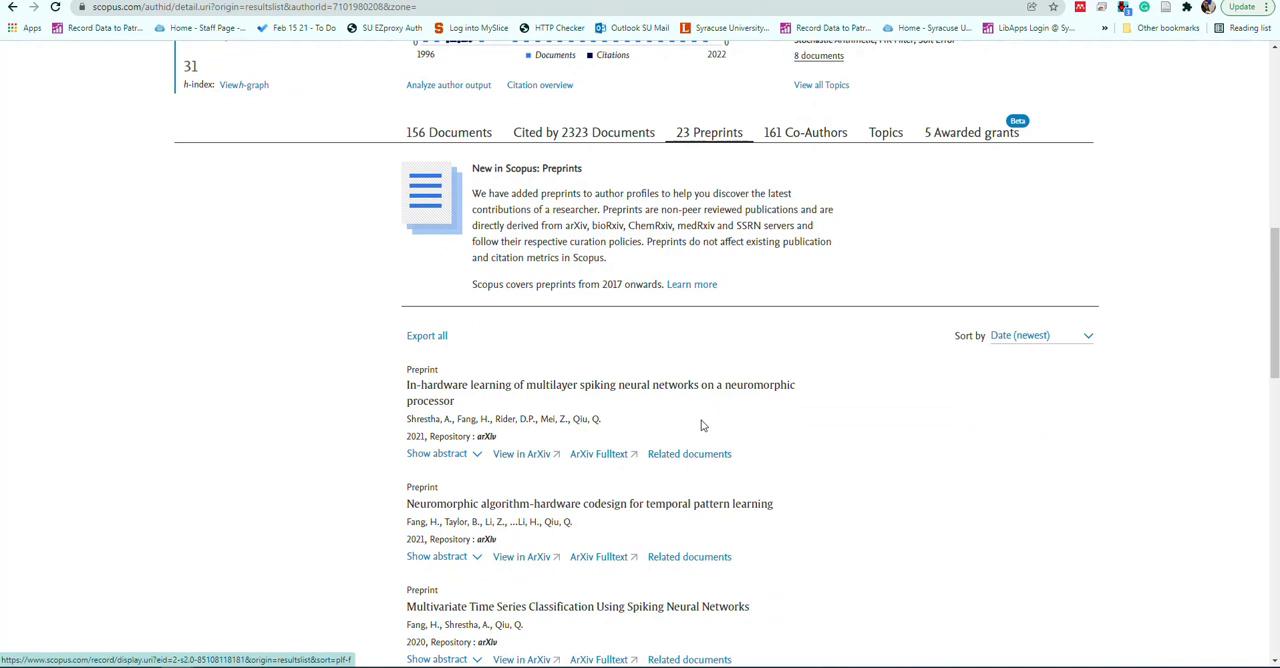
{"action": "mouse_move", "coordinate": [644, 430]}
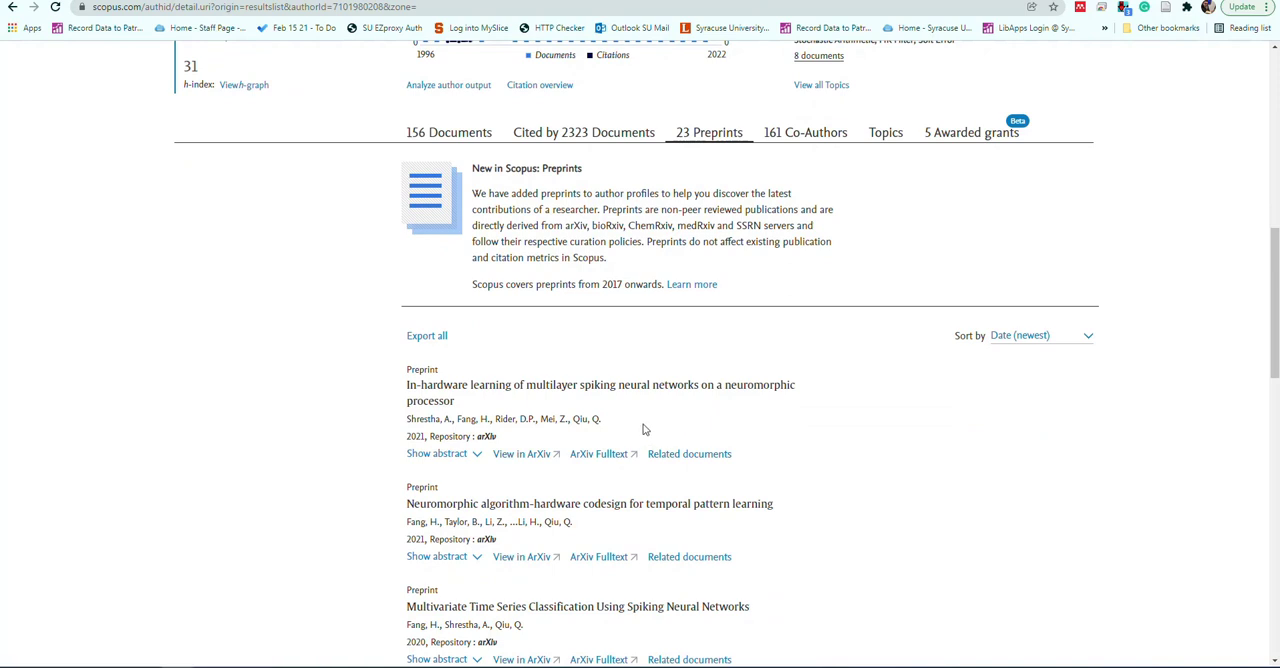
{"action": "mouse_move", "coordinate": [616, 430]}
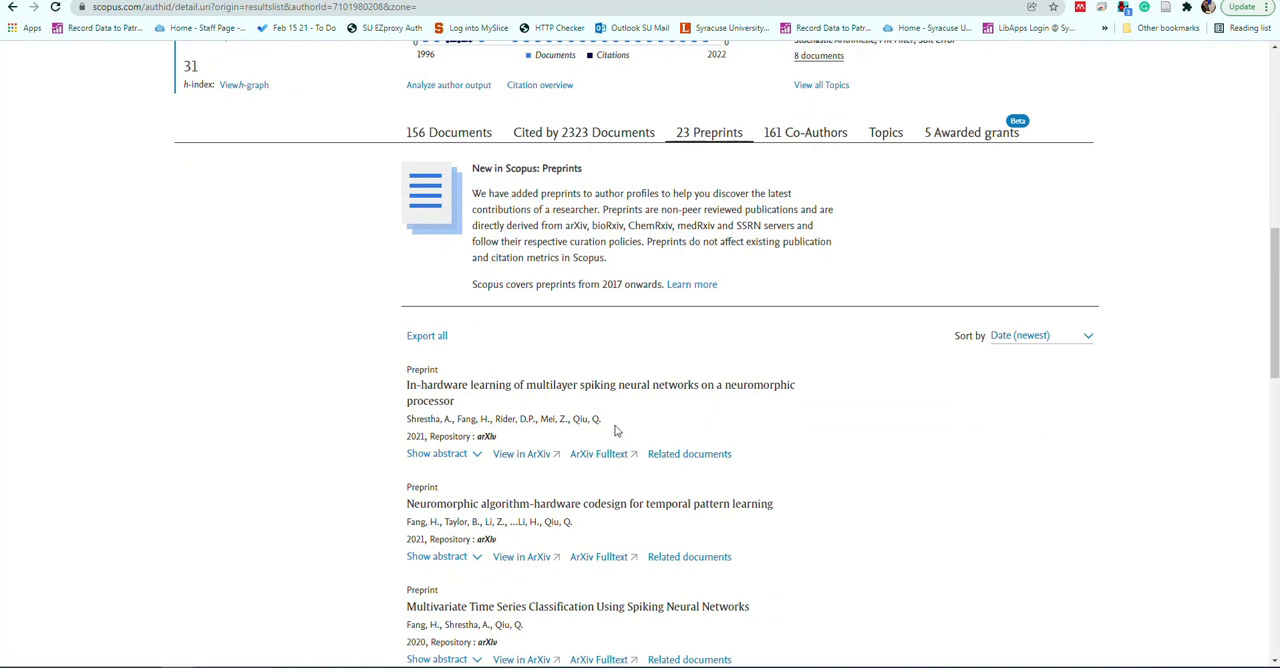
{"action": "scroll", "scroll_direction": "down", "scroll_amount": 3}
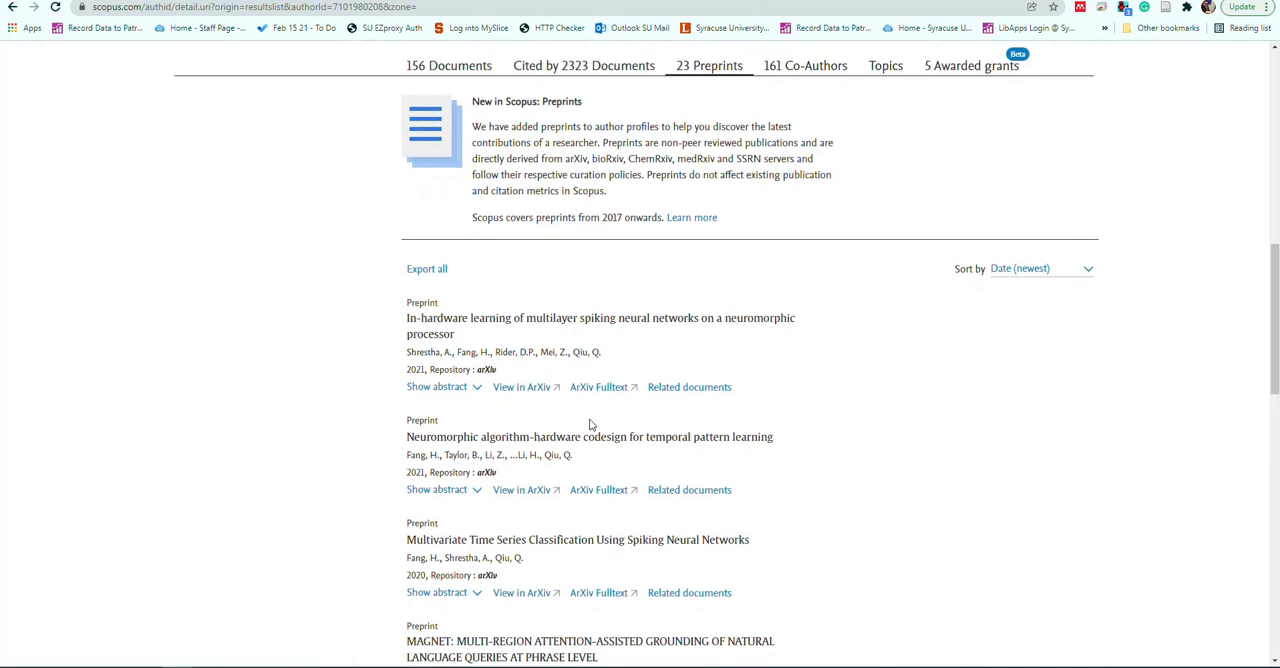
{"action": "scroll", "scroll_direction": "down", "scroll_amount": 3}
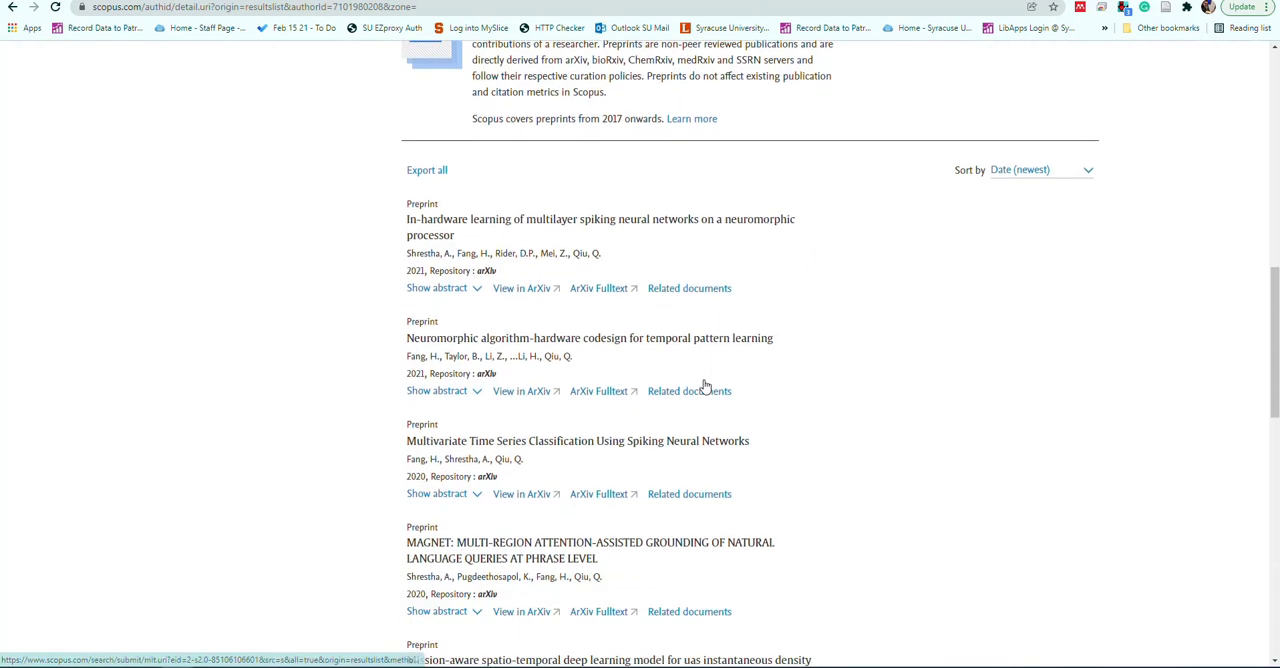
{"action": "scroll", "scroll_direction": "up", "scroll_amount": 3}
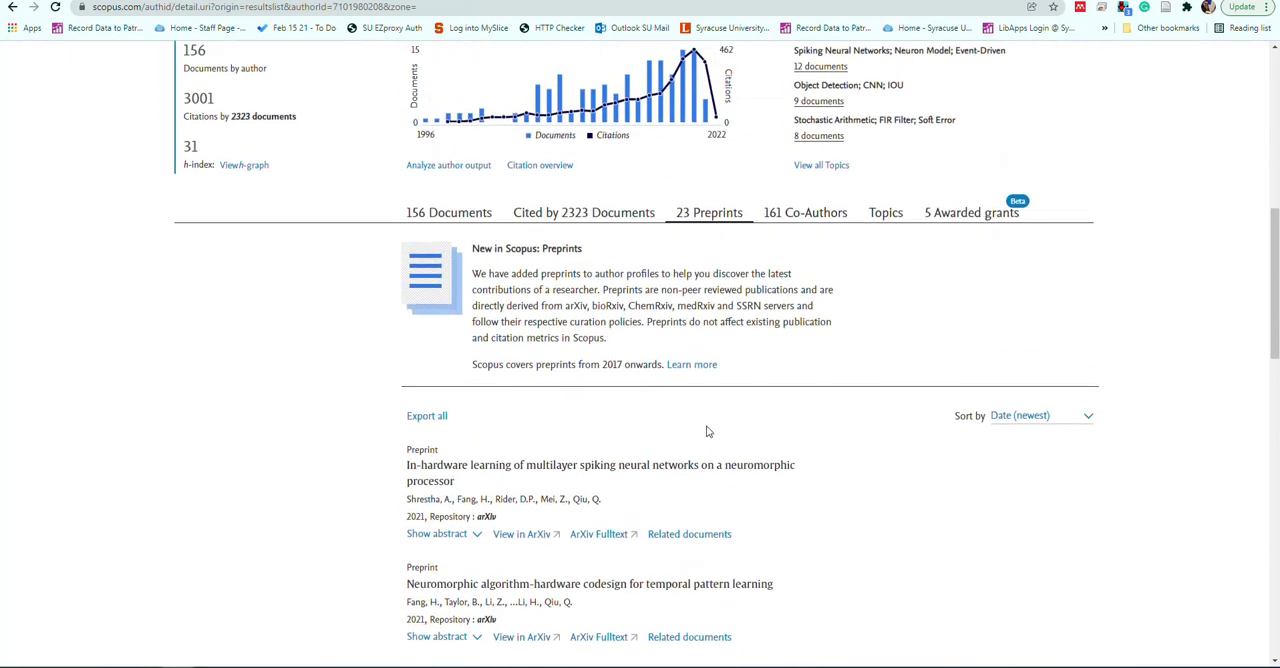
{"action": "scroll", "scroll_direction": "up", "scroll_amount": 3}
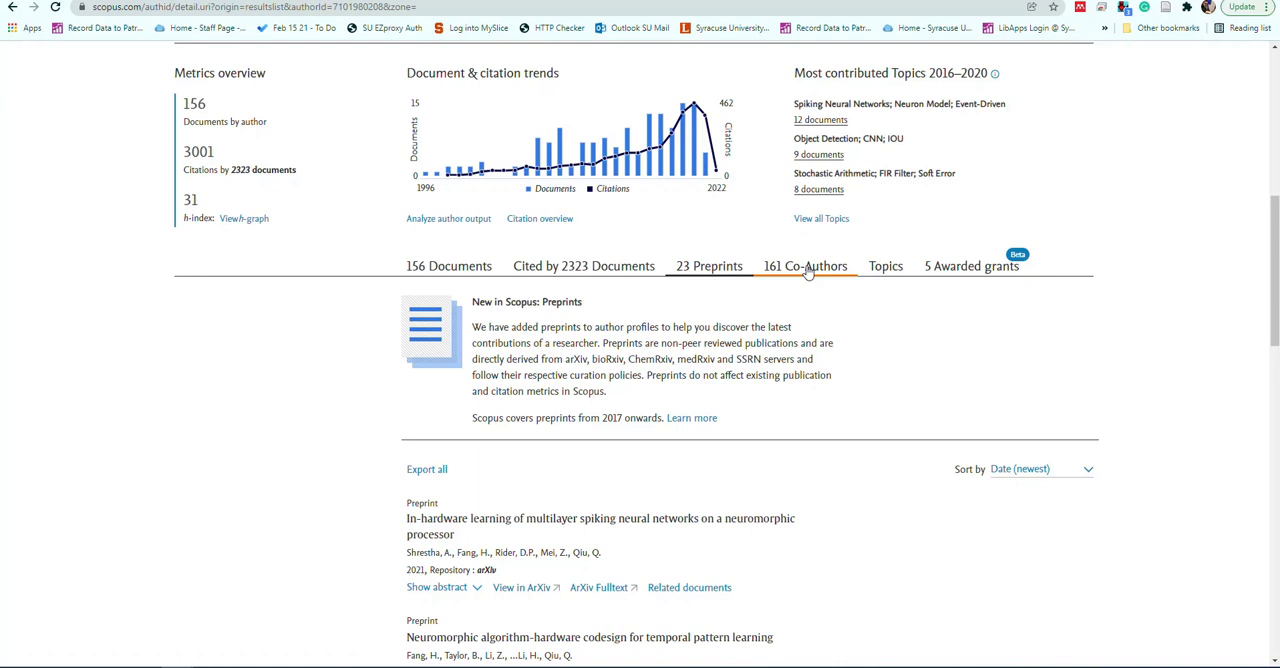
{"action": "mouse_move", "coordinate": [964, 264]}
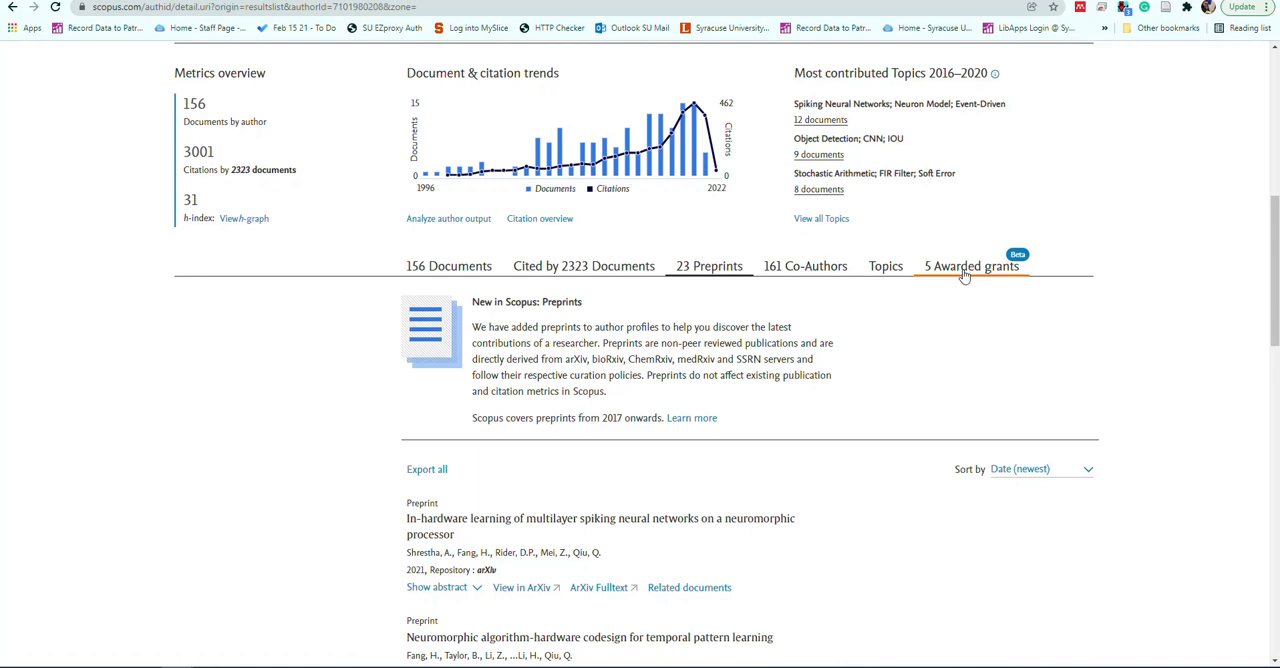
- Scroll through the 5 NSF awarded grants from 2009 to 2018, then back up the profile
{"action": "scroll", "scroll_direction": "up", "scroll_amount": 3}
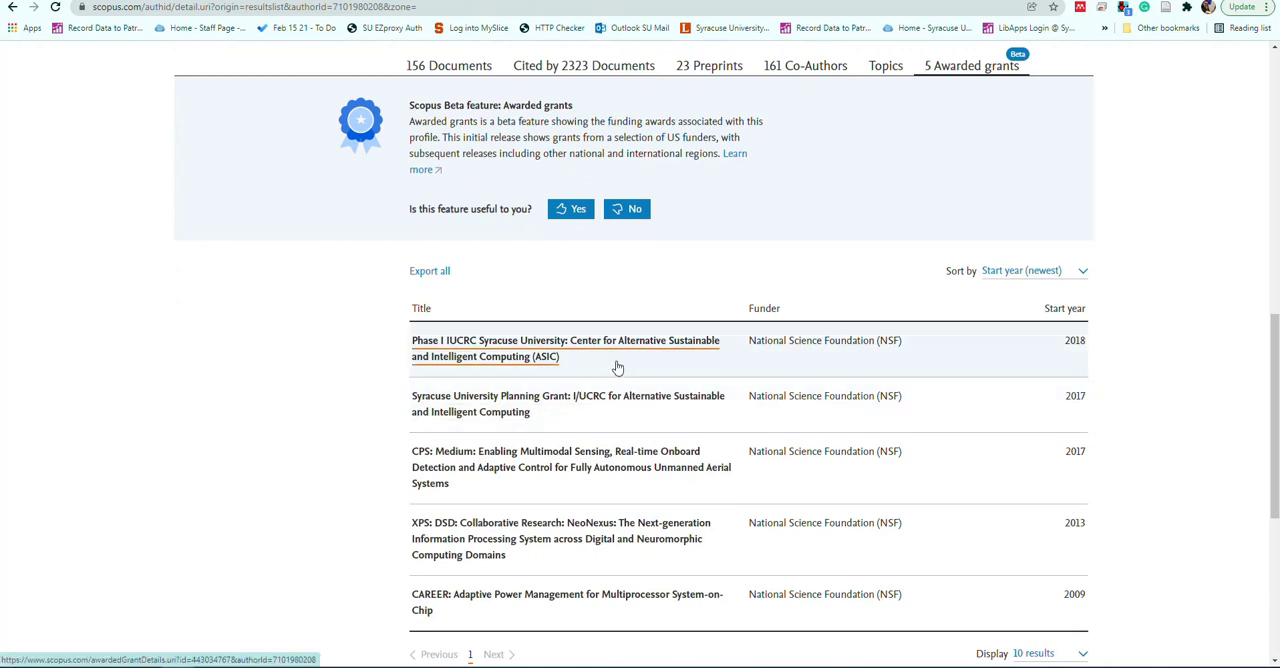
{"action": "scroll", "scroll_direction": "down", "scroll_amount": 3}
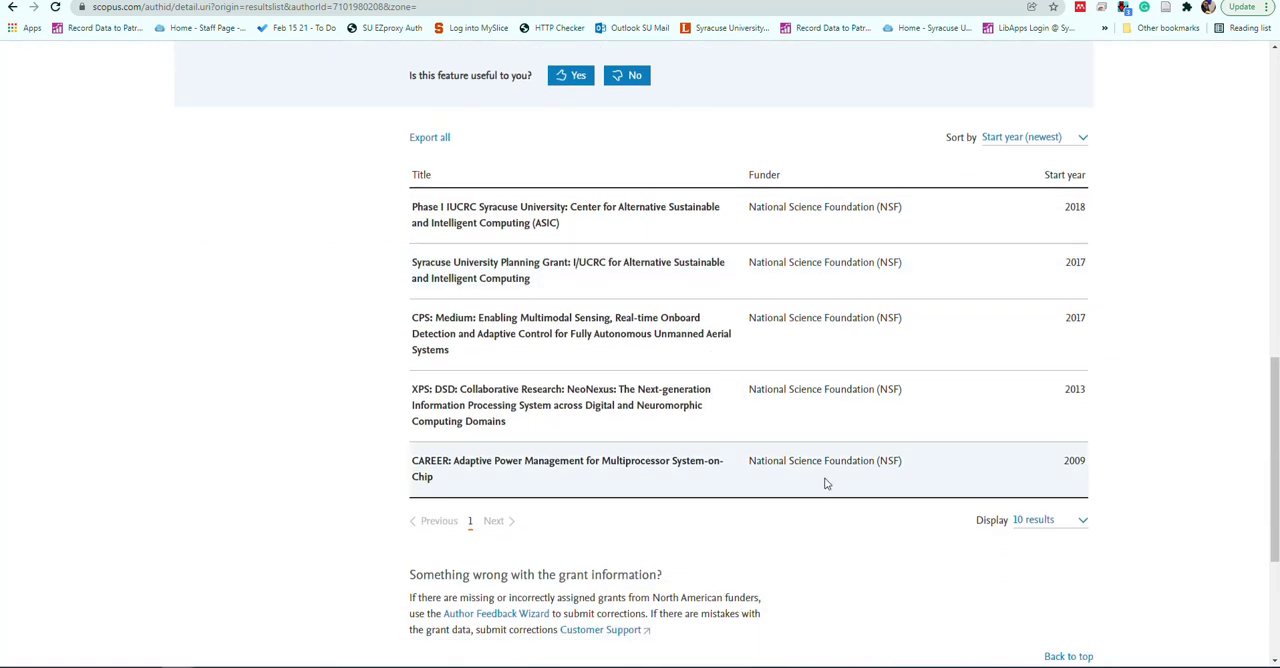
{"action": "scroll", "scroll_direction": "up", "scroll_amount": 3}
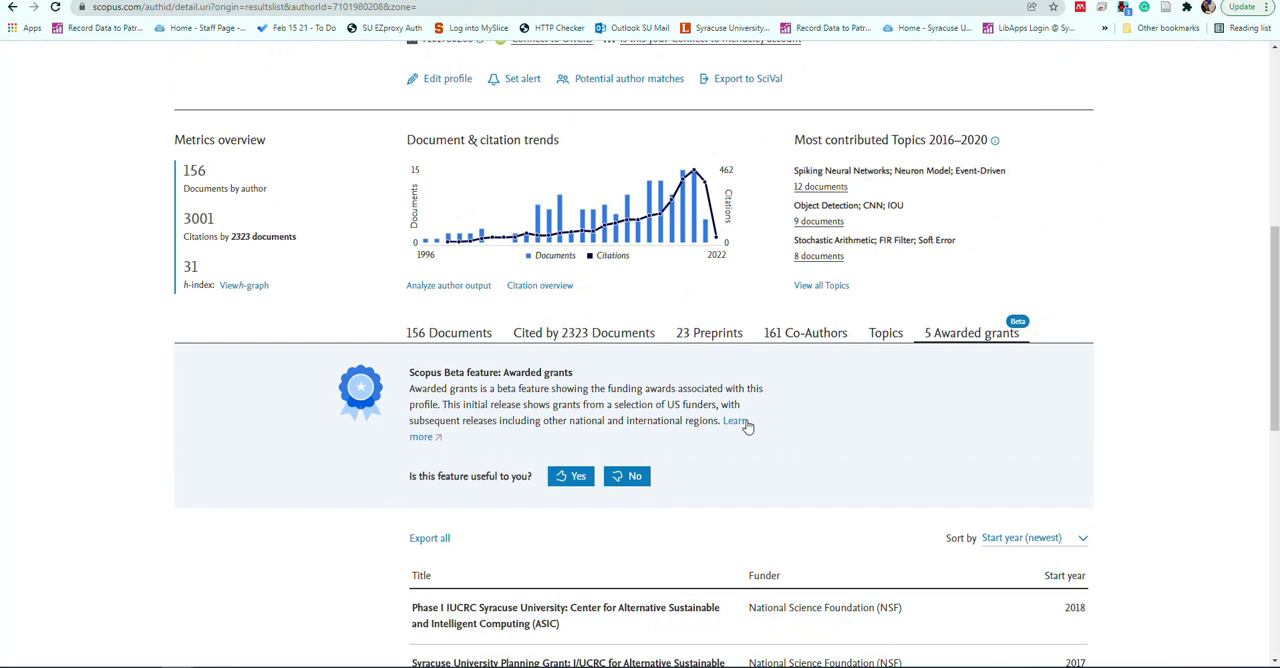
{"action": "scroll", "scroll_direction": "up", "scroll_amount": 3}
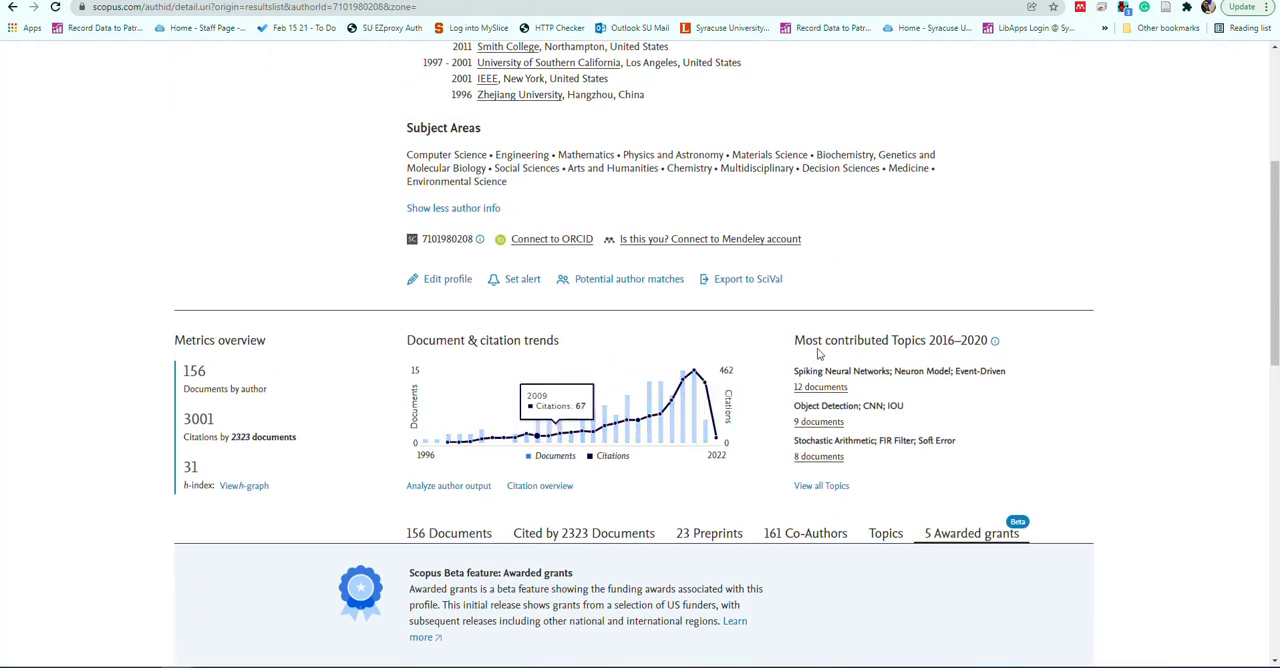
{"action": "scroll", "scroll_direction": "up", "scroll_amount": 3}
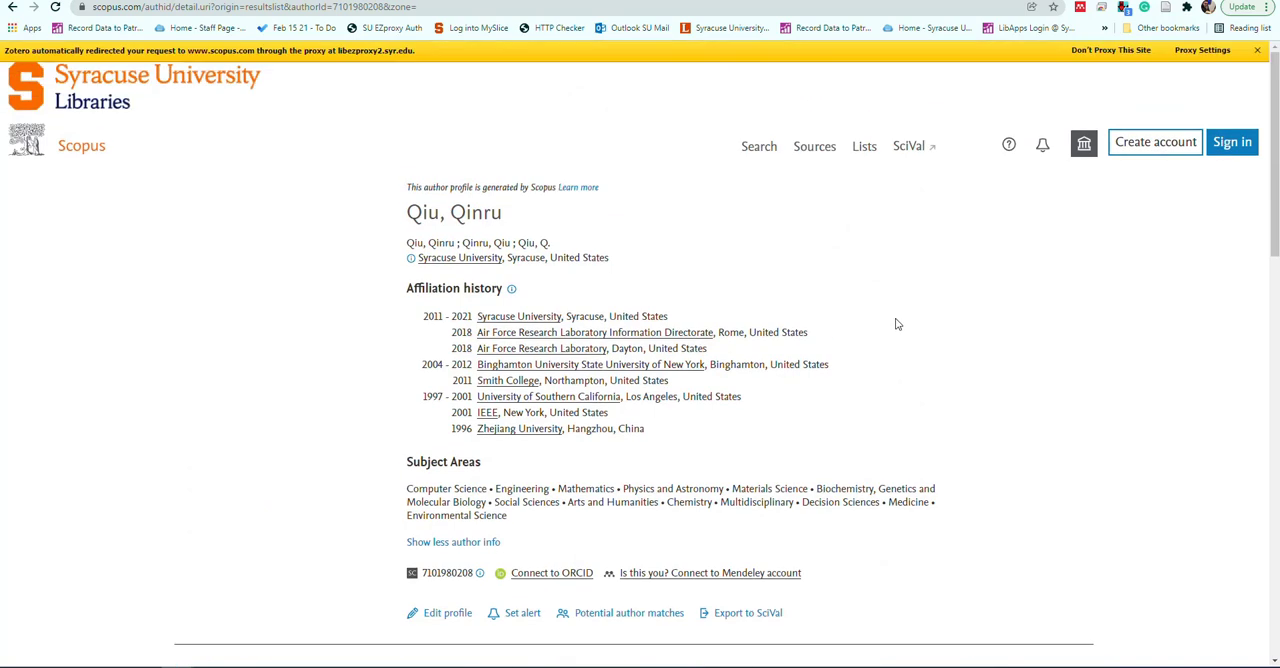
- Scroll the proxy-reloaded profile to the Metrics overview and citation trends, then back to the document list
{"action": "scroll", "scroll_direction": "down", "scroll_amount": 3}
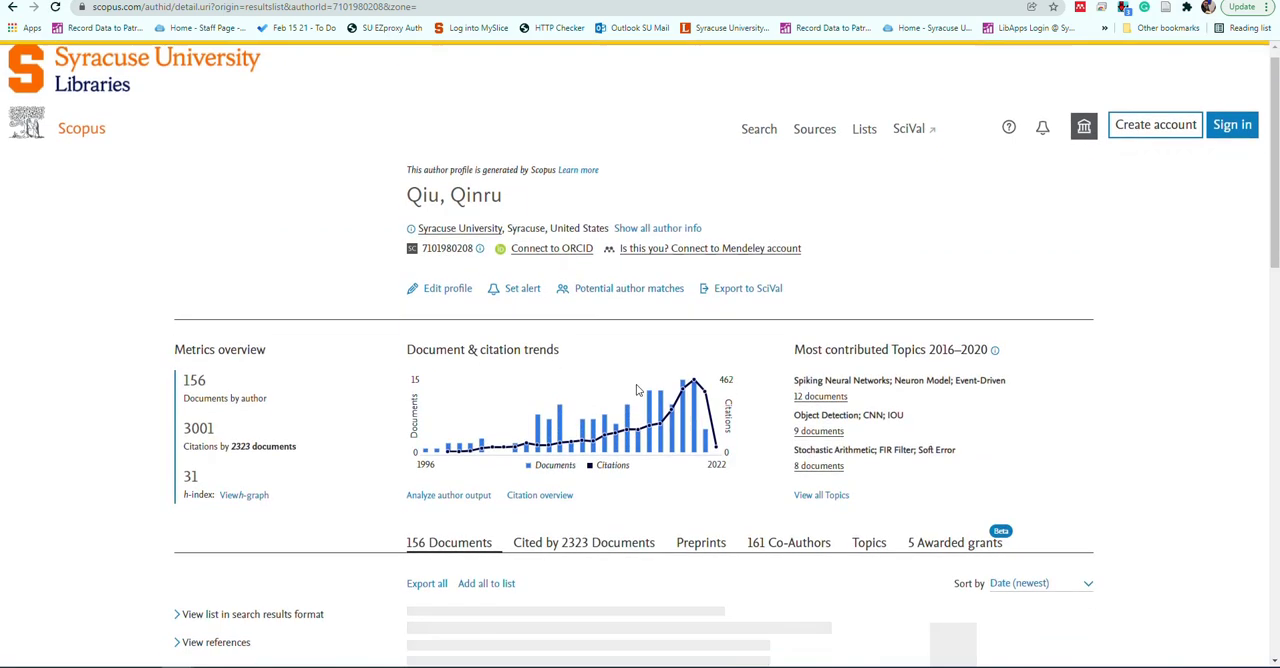
{"action": "scroll", "scroll_direction": "down", "scroll_amount": 3}
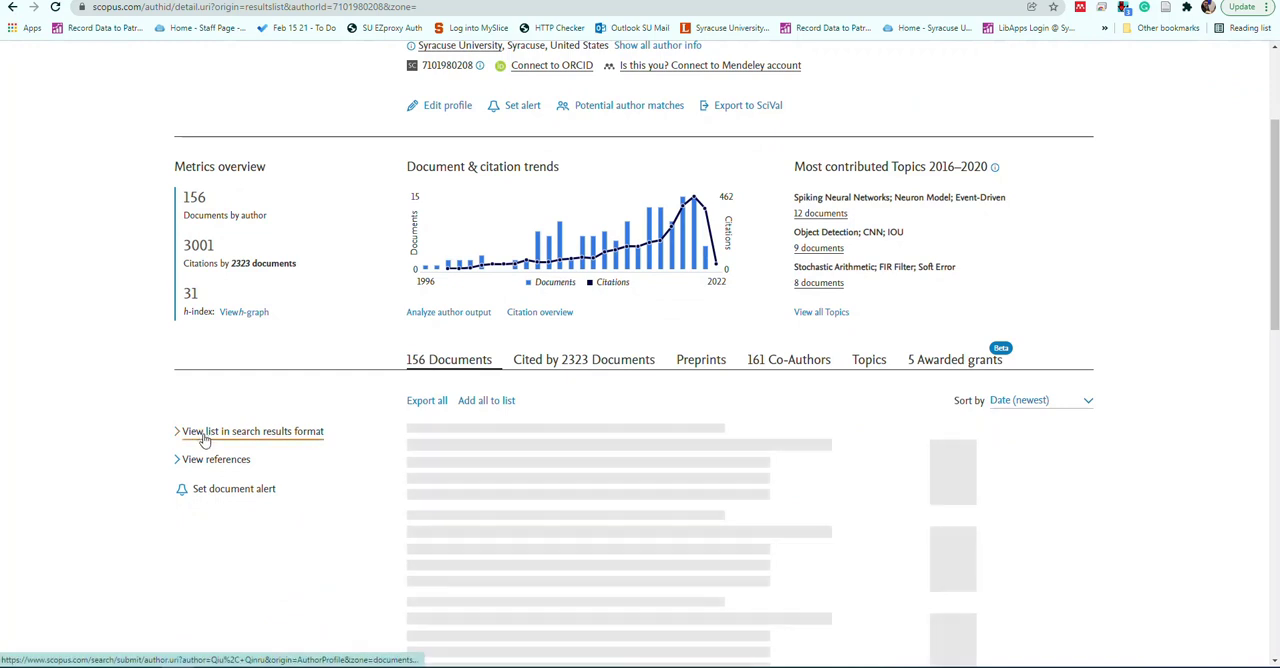
{"action": "scroll", "scroll_direction": "up", "scroll_amount": 3}
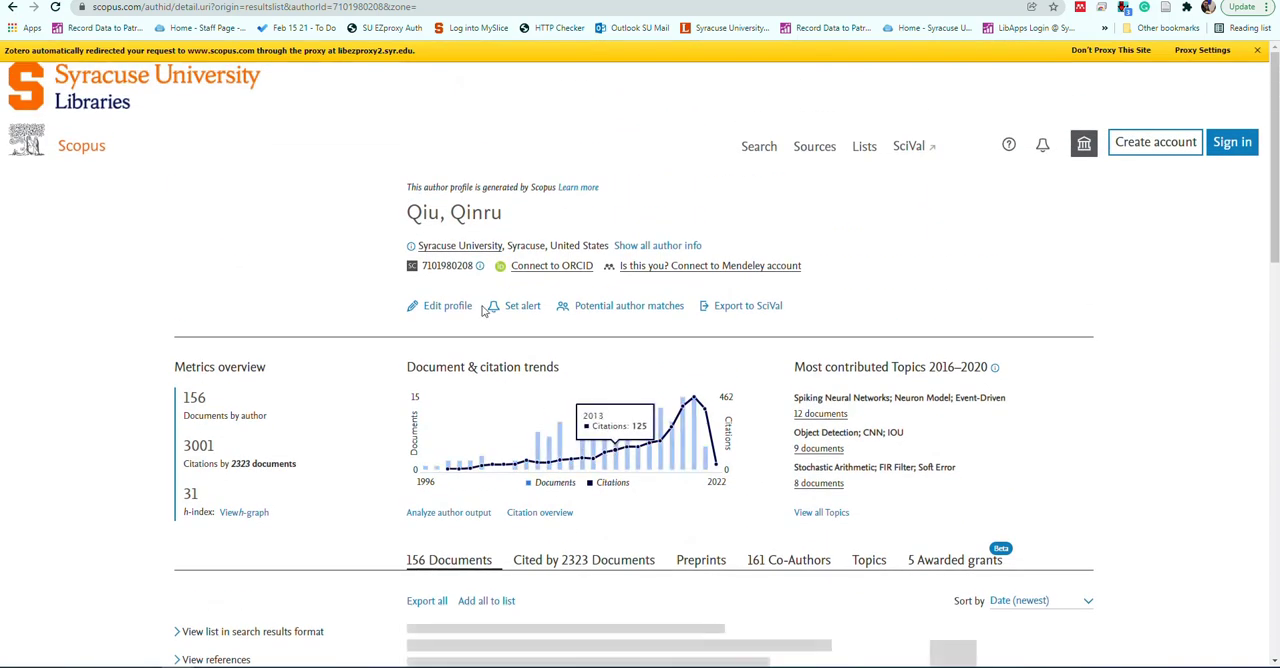
{"action": "mouse_move", "coordinate": [684, 440]}
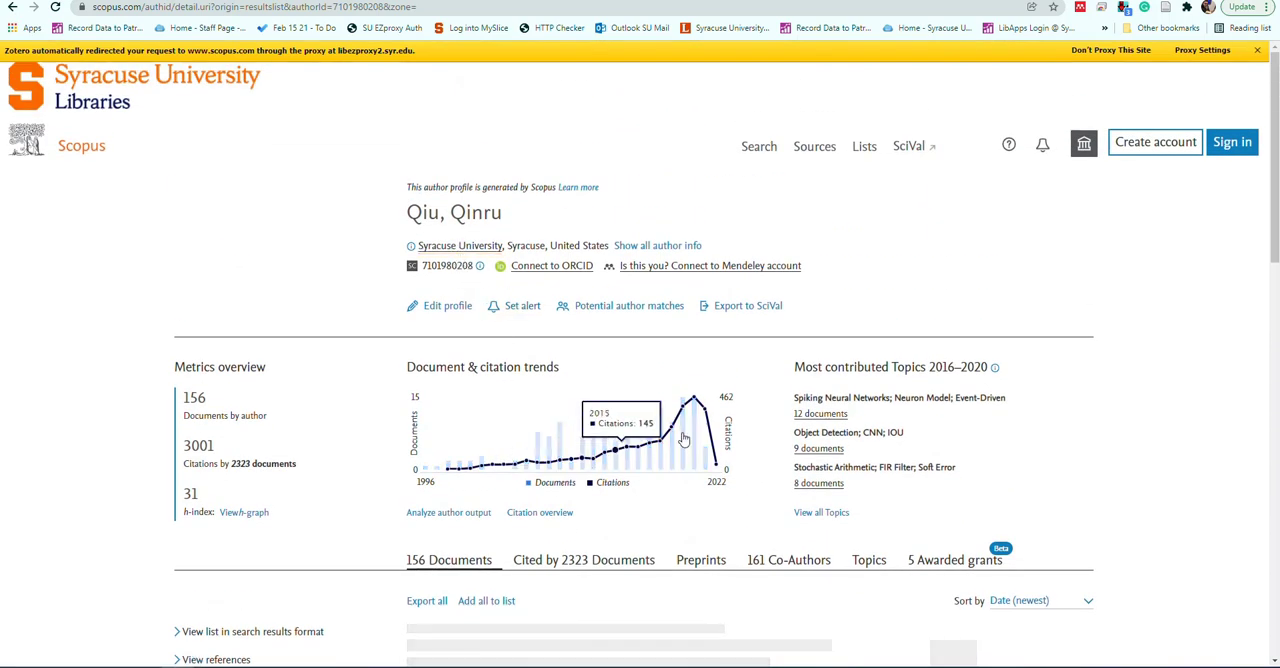